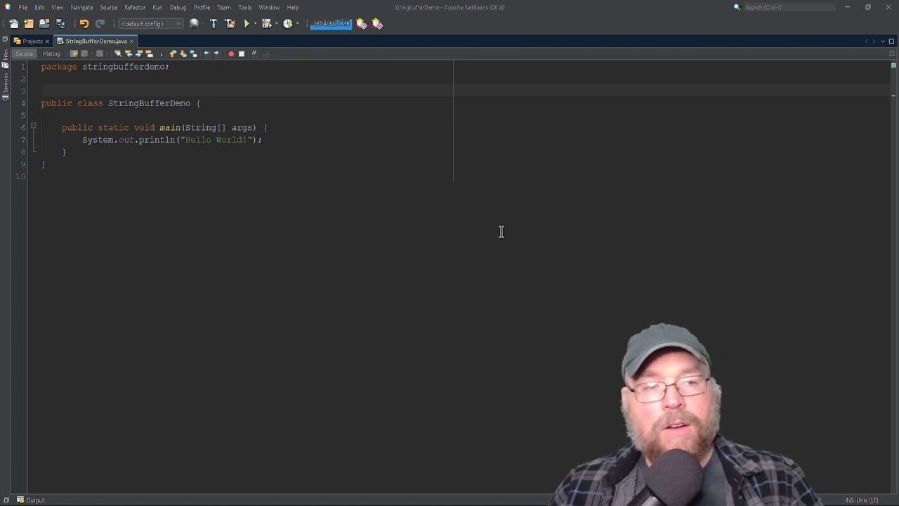
- Select the default System.out.println("Hello World!") line to delete it
{"action": "left_click", "coordinate": [42, 90]}
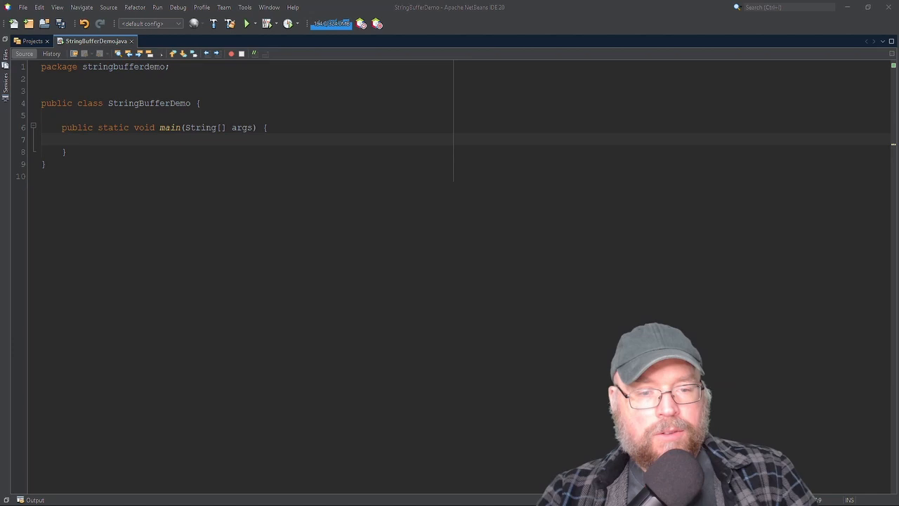
- Declare StringBuffer str = new StringBuffer("Hello") in main
{"action": "type", "text": "St"}
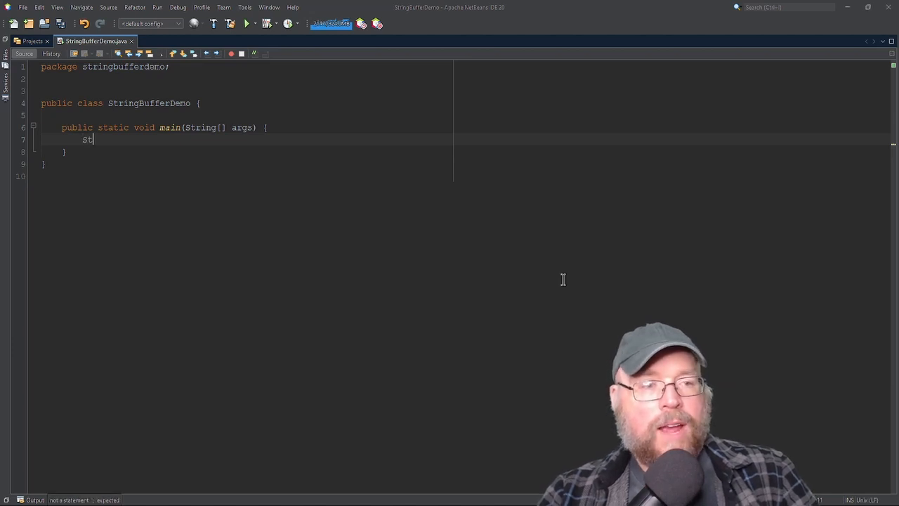
{"action": "type", "text": "ringBuff"}
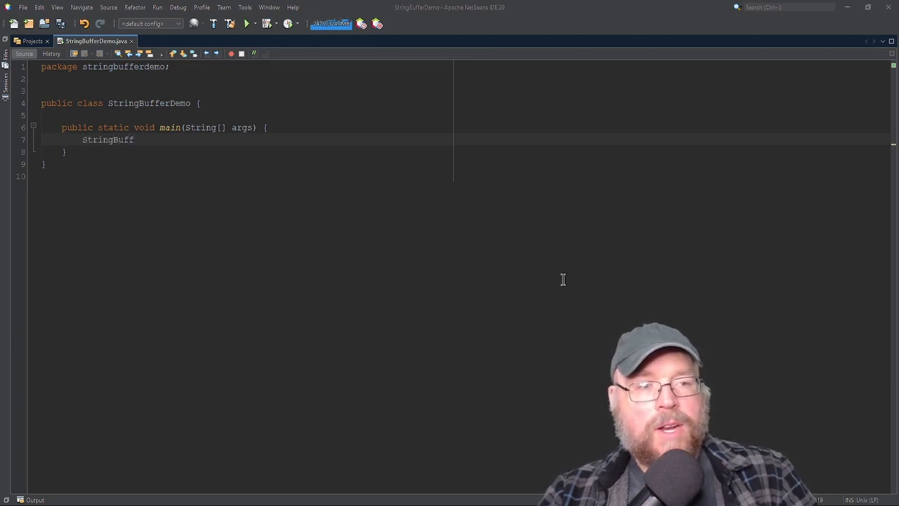
{"action": "type", "text": "er"}
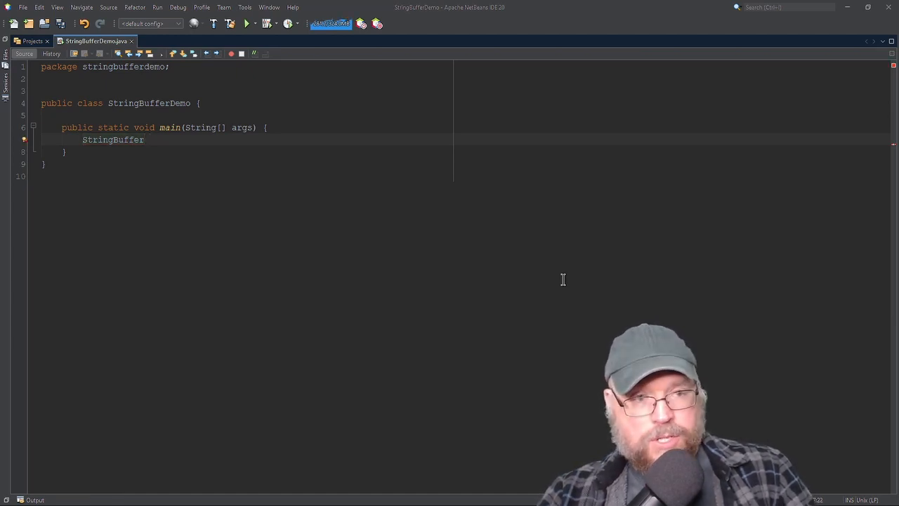
{"action": "type", "text": "str ="}
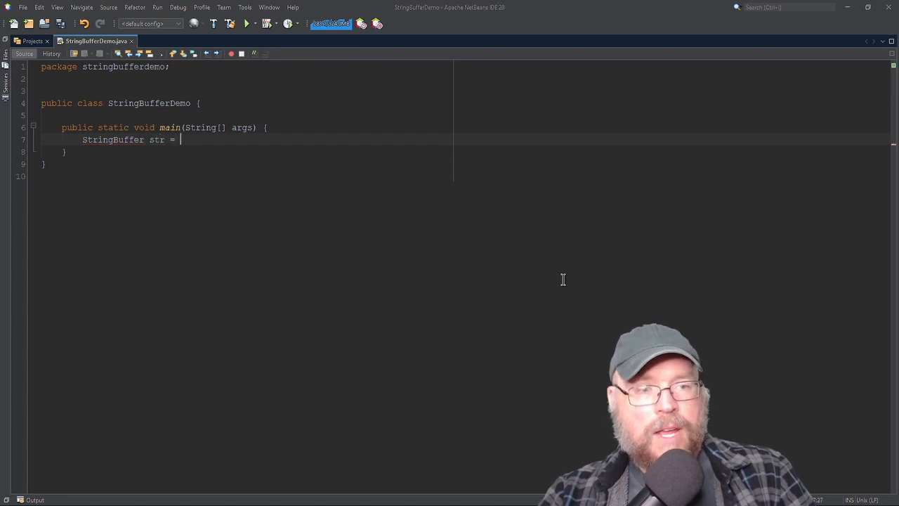
{"action": "type", "text": "new St"}
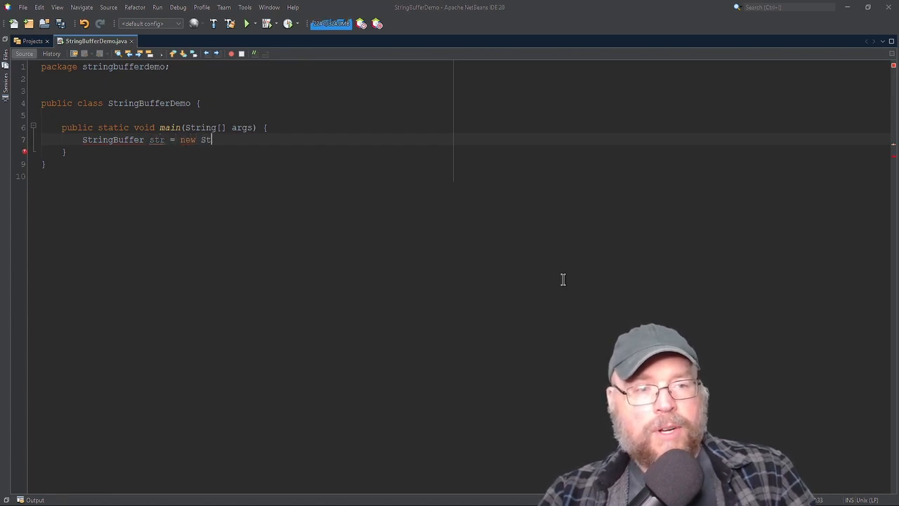
{"action": "type", "text": "ringBuffer()"}
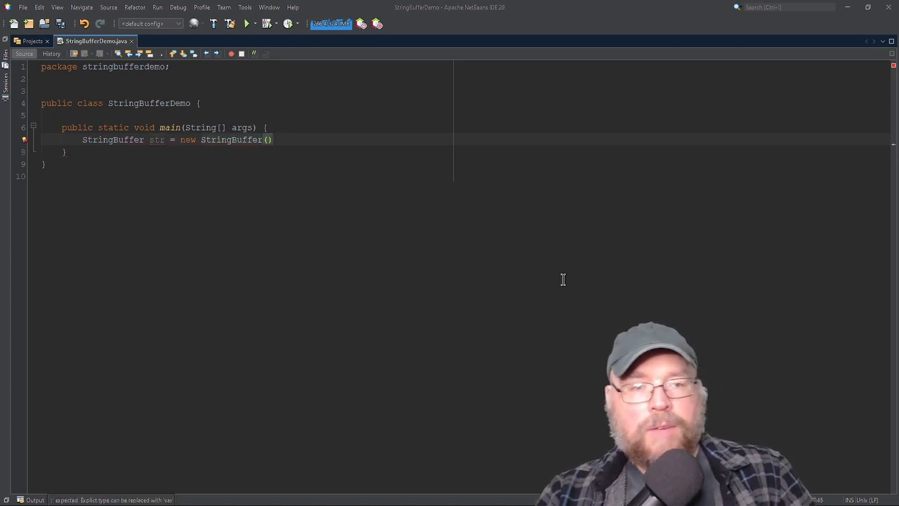
{"action": "type", "text": "\"\""}
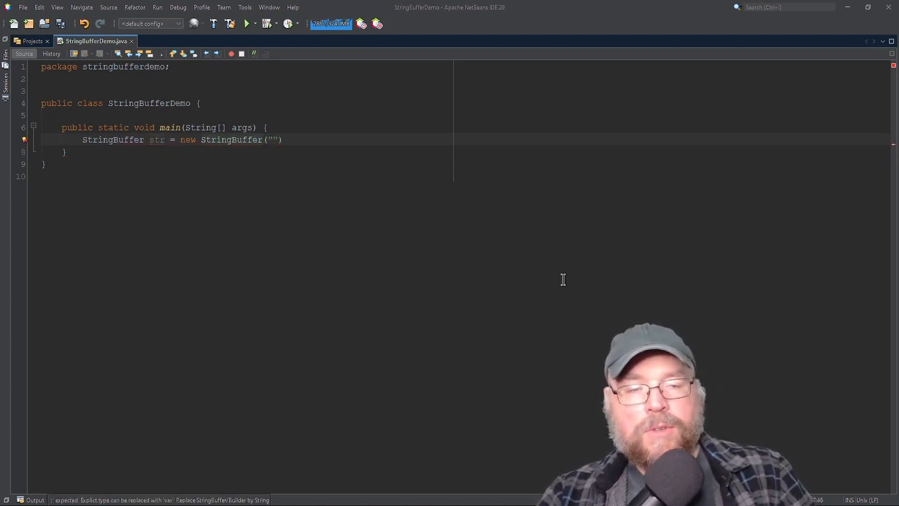
{"action": "type", "text": "Hello"}
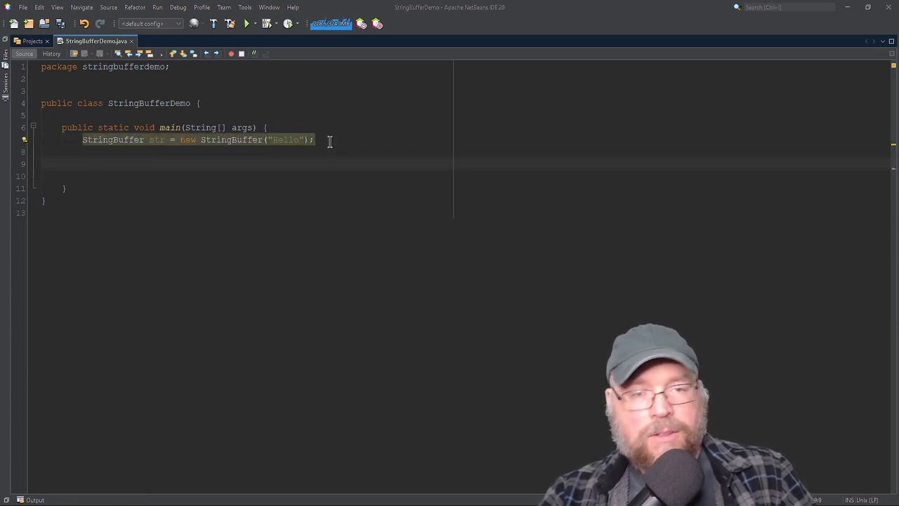
- Add System.out.println(str) to print the buffer and save the file
{"action": "type", "text": "System.ou"}
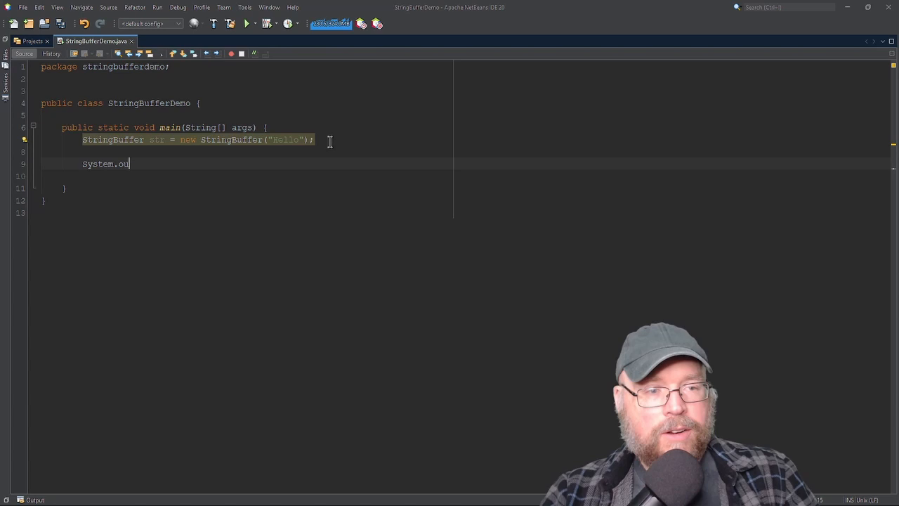
{"action": "type", "text": "t.println"}
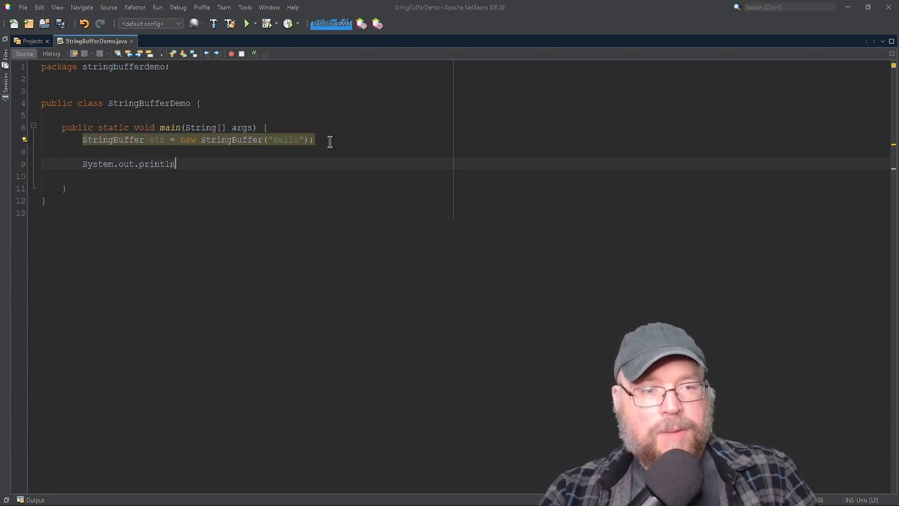
{"action": "type", "text": "(str);"}
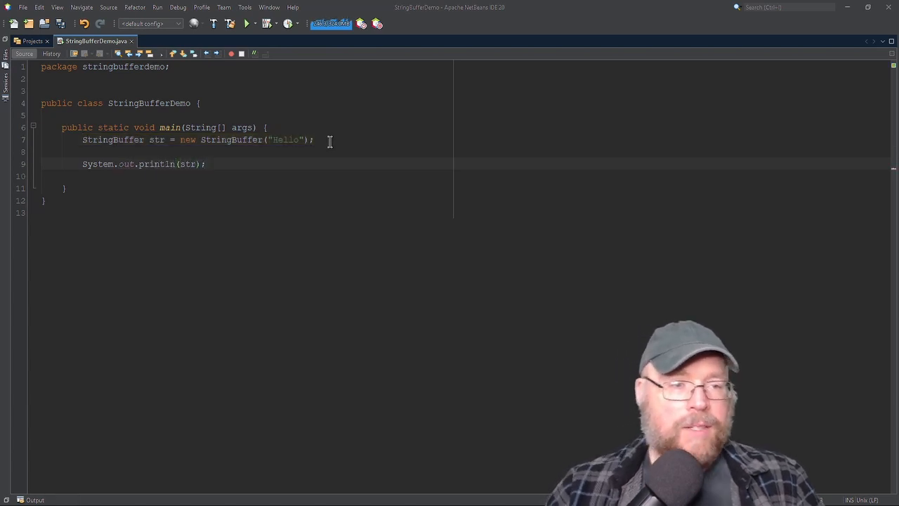
{"action": "double_click", "coordinate": [157, 164]}
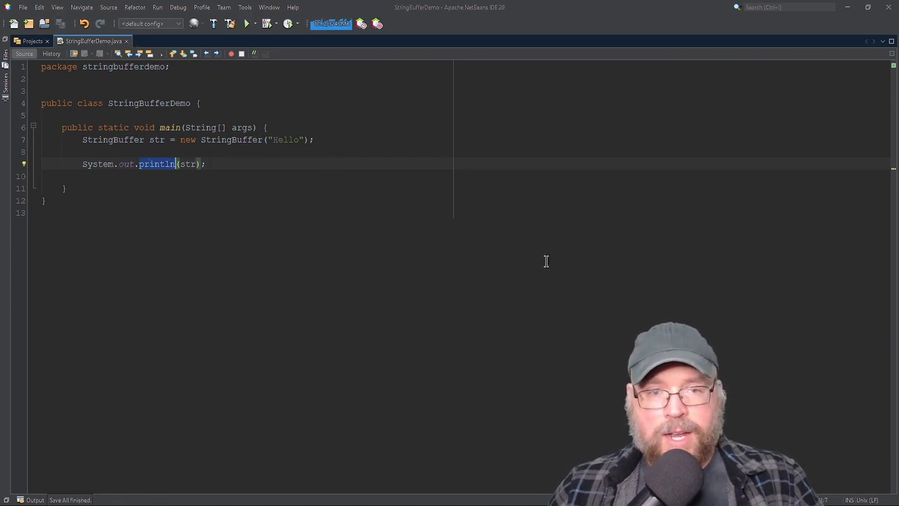
- Run StringBufferDemo once and dismiss the run output
{"action": "left_click", "coordinate": [247, 23]}
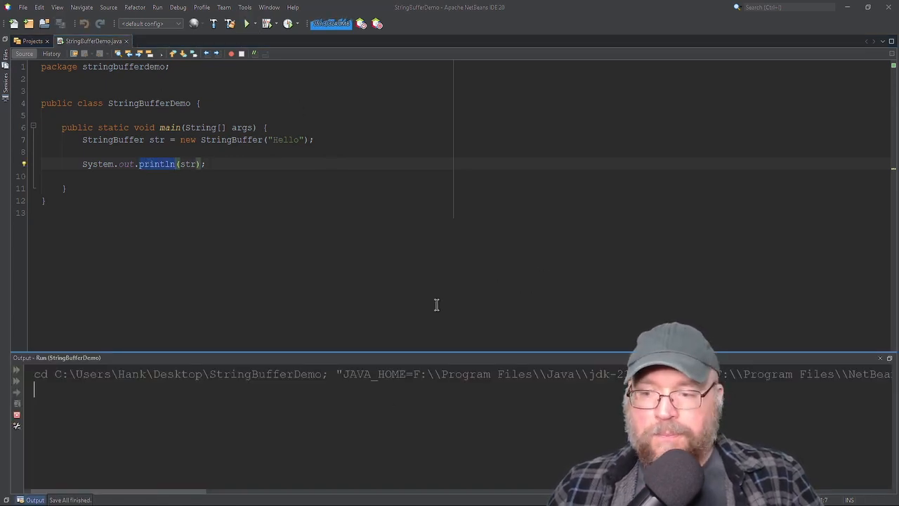
{"action": "left_click", "coordinate": [247, 23]}
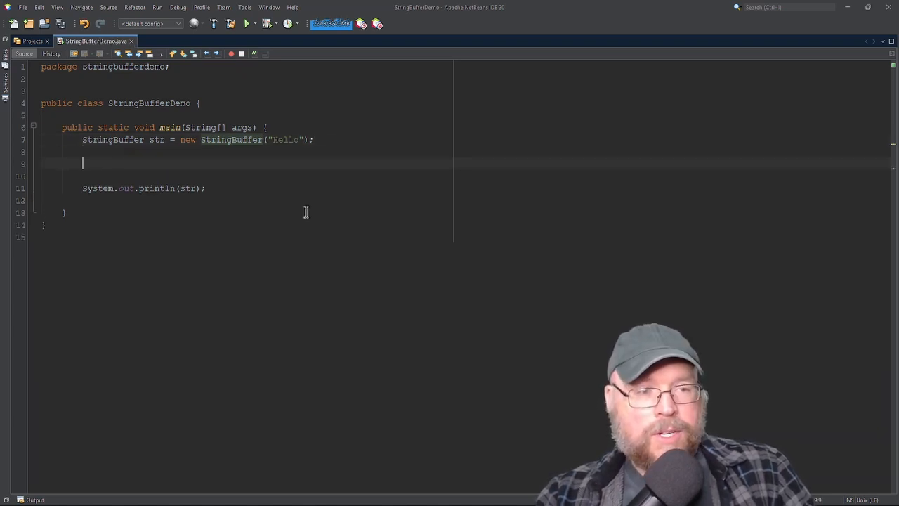
- Call str.reverse() before printing and run to get olleH
{"action": "type", "text": "str."}
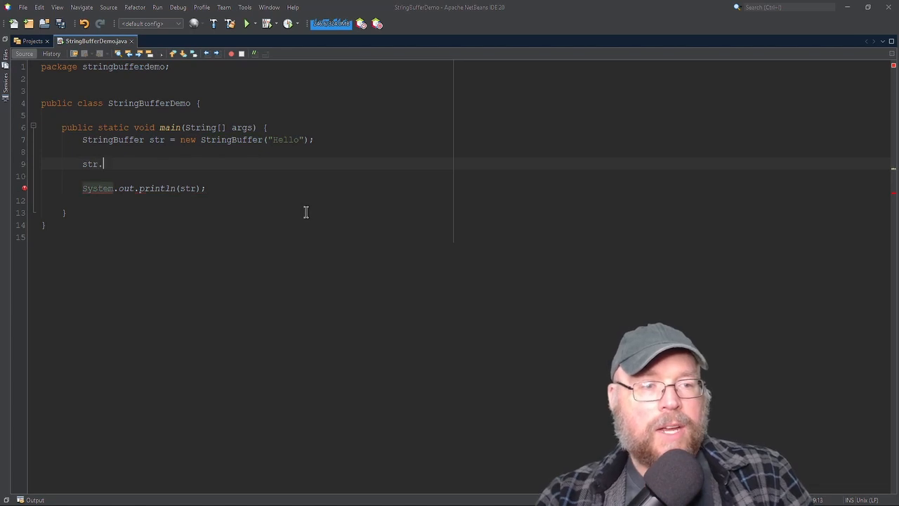
{"action": "type", "text": "reverse();"}
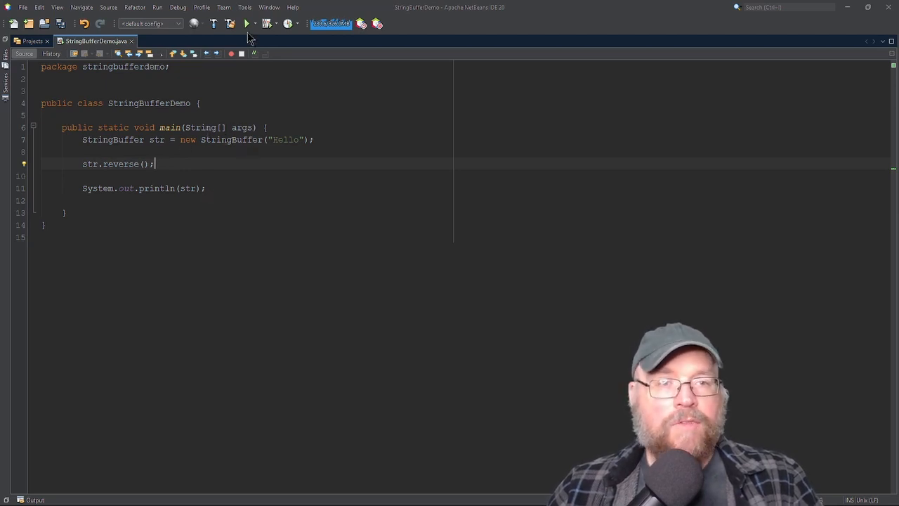
{"action": "left_click", "coordinate": [247, 23]}
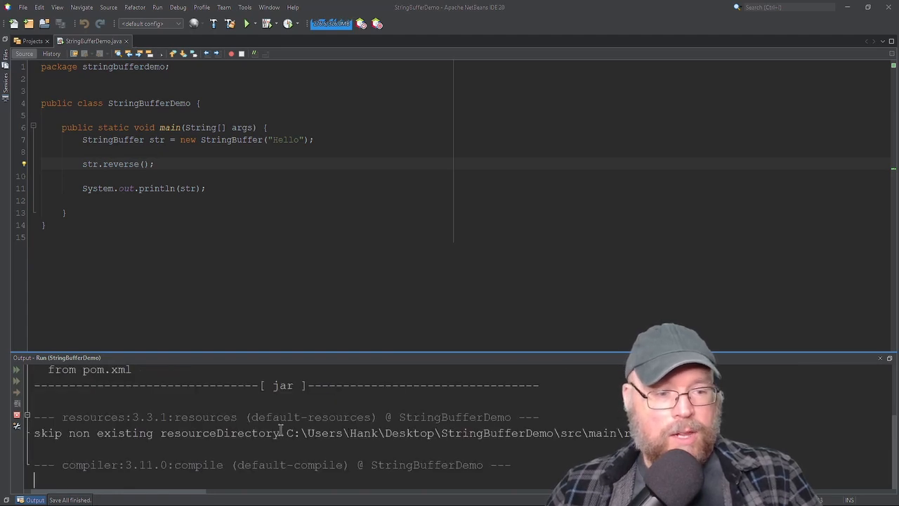
{"action": "left_click", "coordinate": [247, 23]}
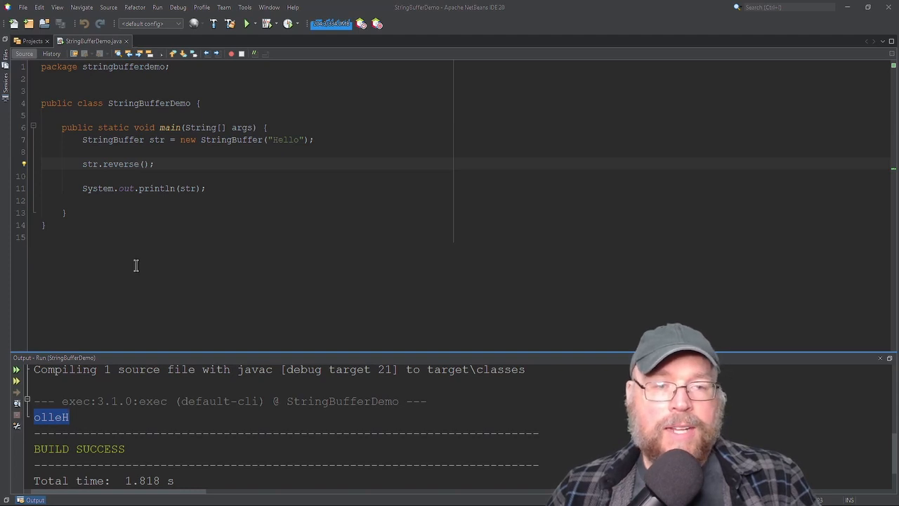
{"action": "mouse_move", "coordinate": [99, 146]}
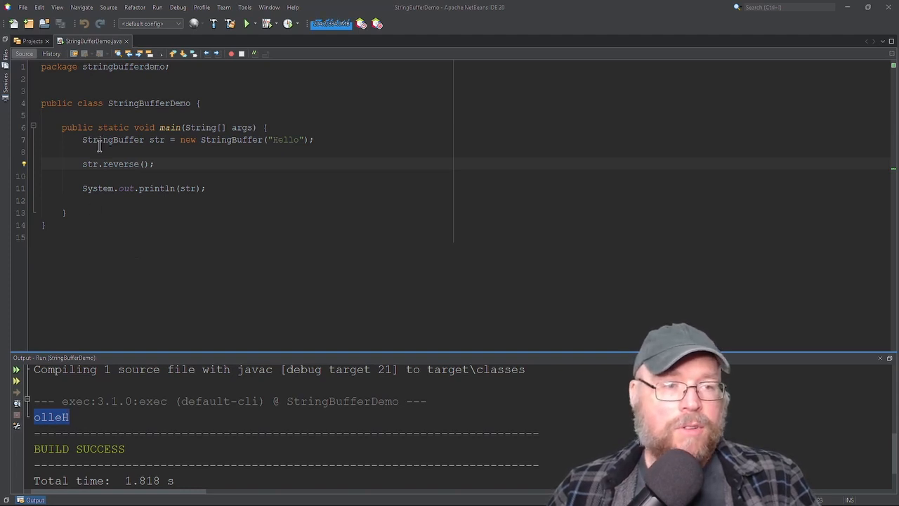
- Try a String m = "Hello" line, then start a fresh line after reverse
{"action": "type", "text": "String"}
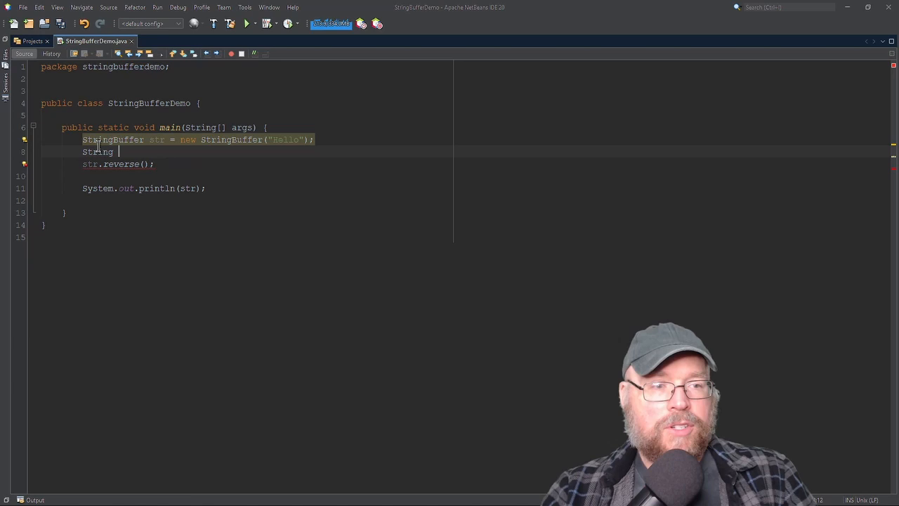
{"action": "type", "text": "m = \""}
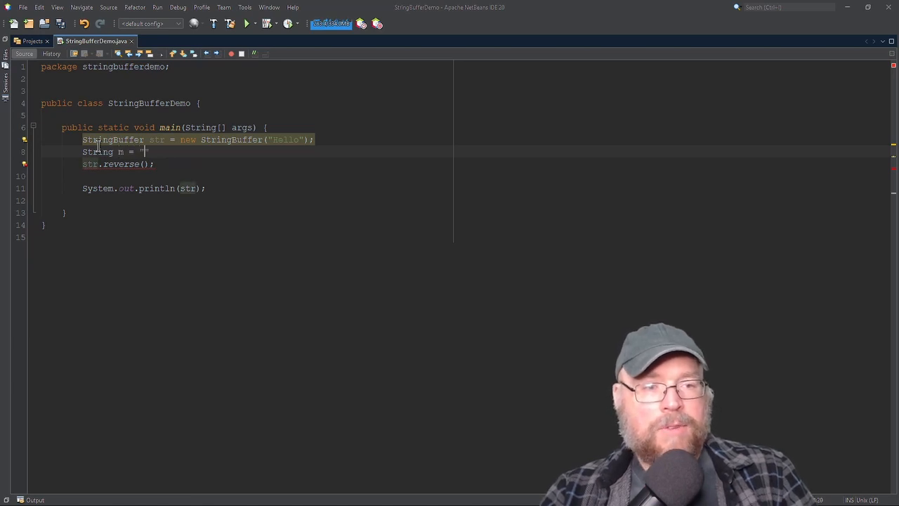
{"action": "type", "text": "Hello"}
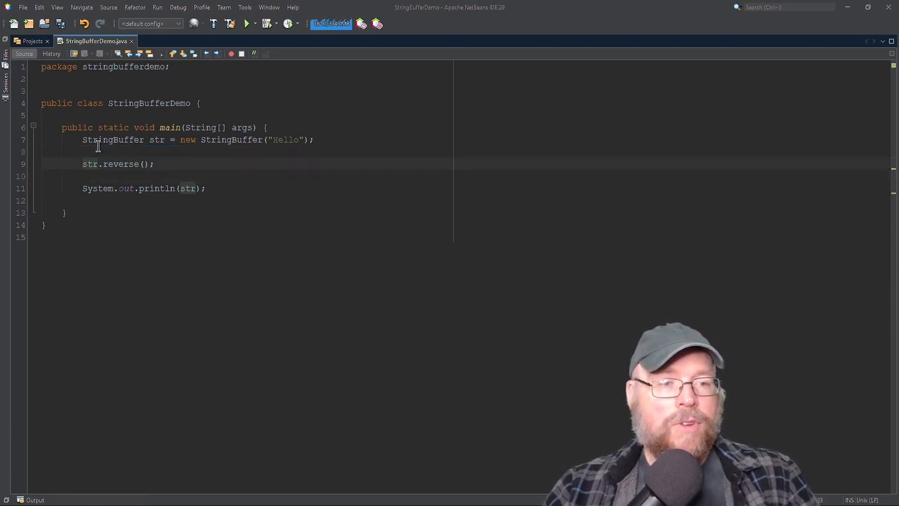
{"action": "key", "text": "Return"}
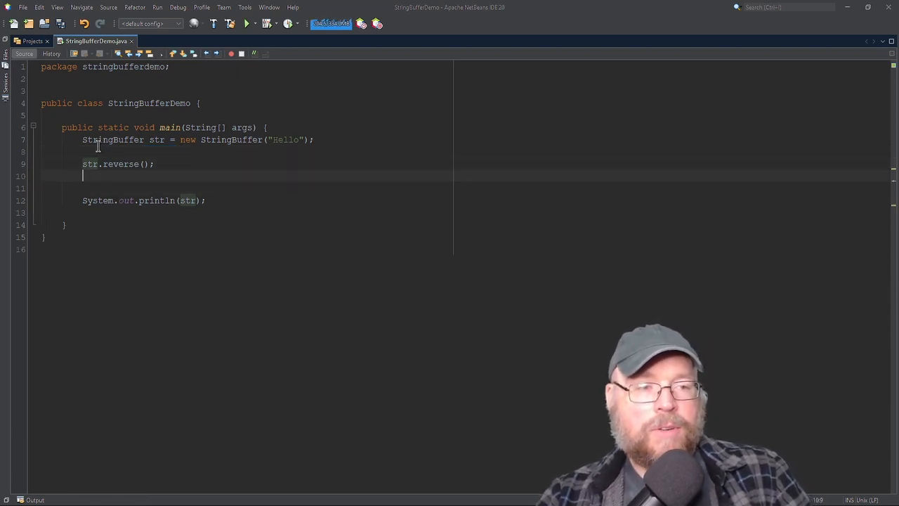
- Comment out reverse, add str.append(", World!") and run the program
{"action": "type", "text": "str"}
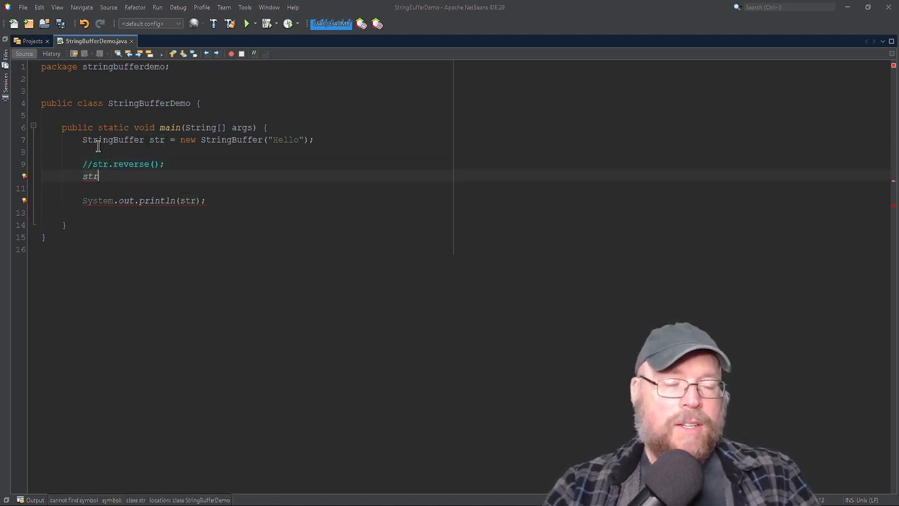
{"action": "type", "text": ".append()"}
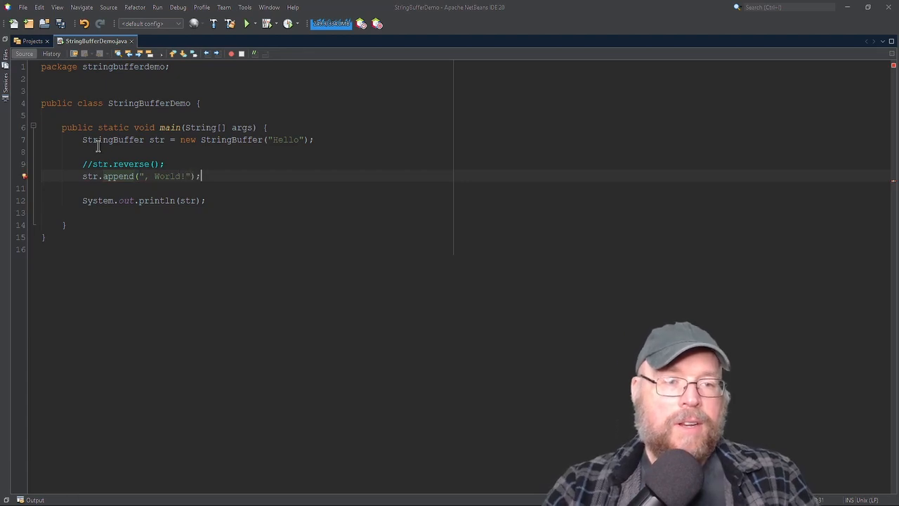
{"action": "left_click", "coordinate": [248, 23]}
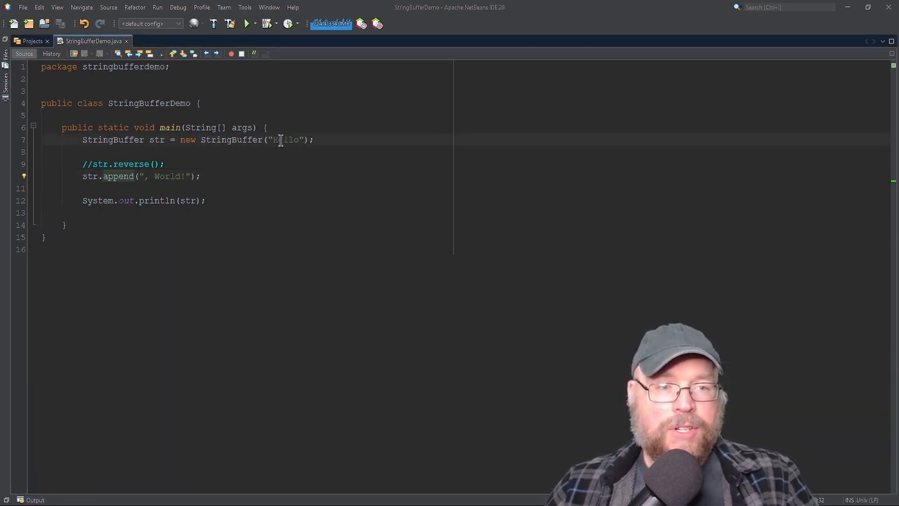
{"action": "double_click", "coordinate": [286, 140]}
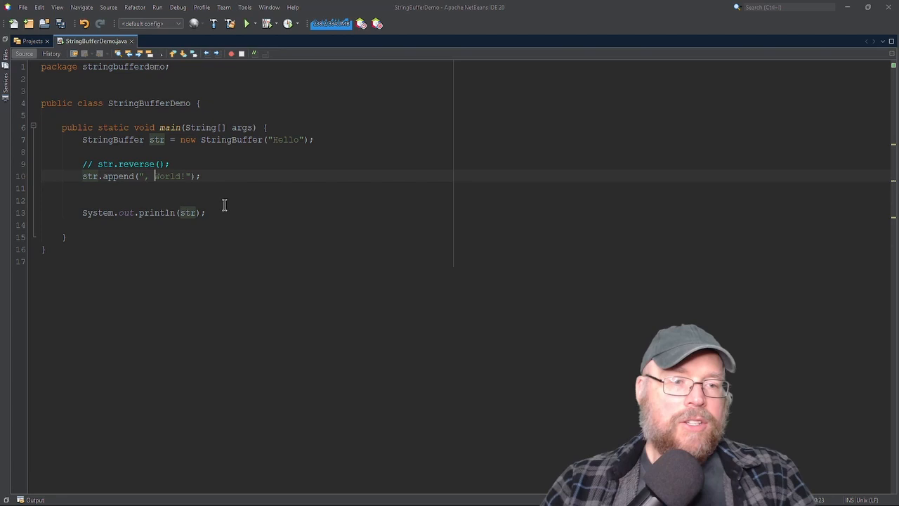
- Add str.insert(5, "Fantastic") after the append call
{"action": "type", "text": "str"}
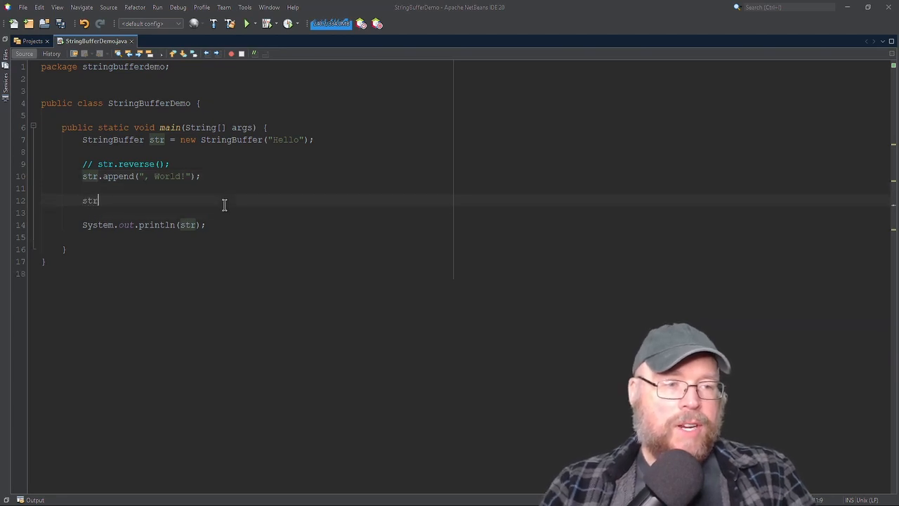
{"action": "type", "text": ".insert()"}
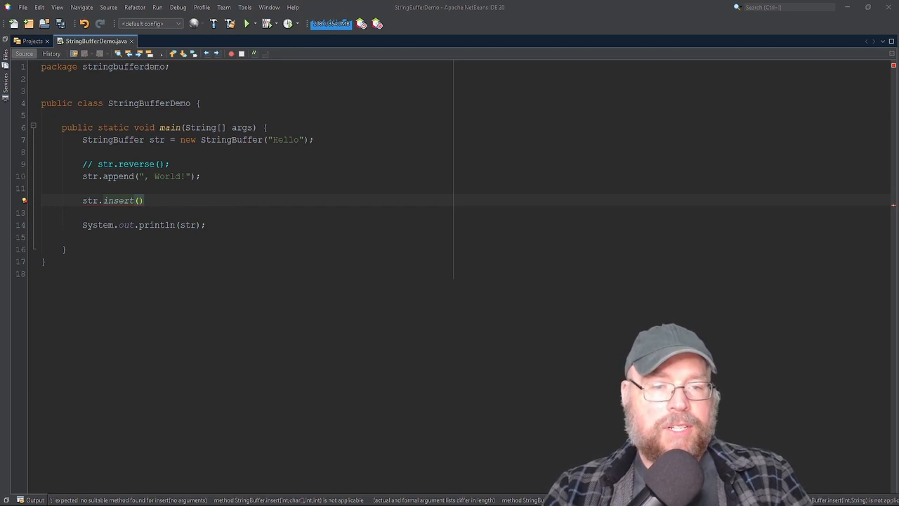
{"action": "mouse_move", "coordinate": [224, 204]}
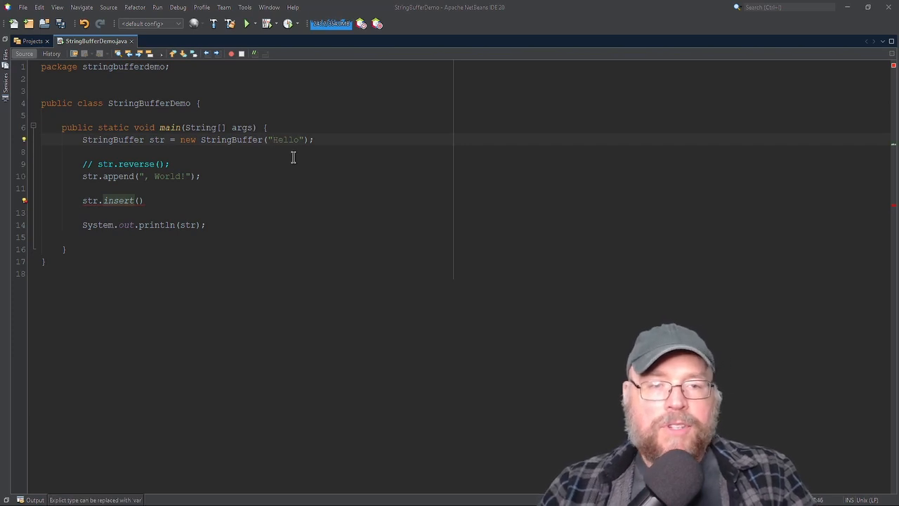
{"action": "double_click", "coordinate": [284, 139]}
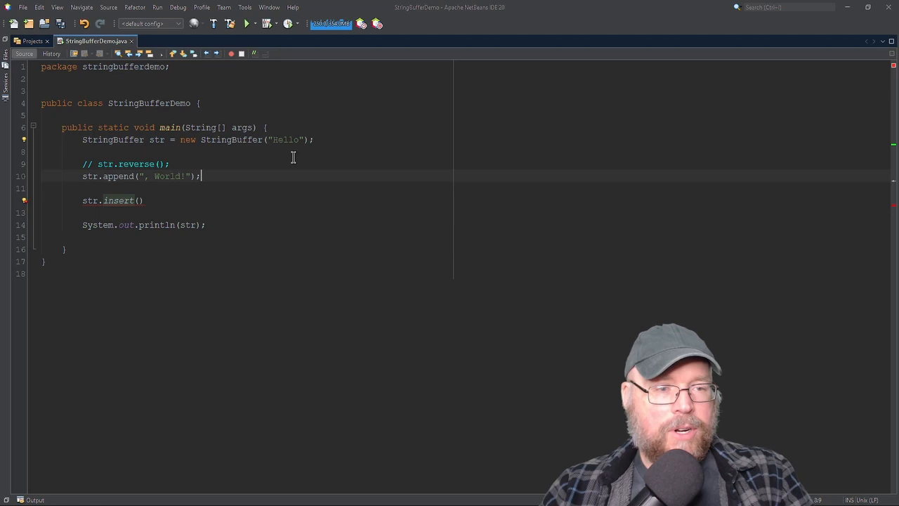
{"action": "type", "text": "5, \"Fantastic"}
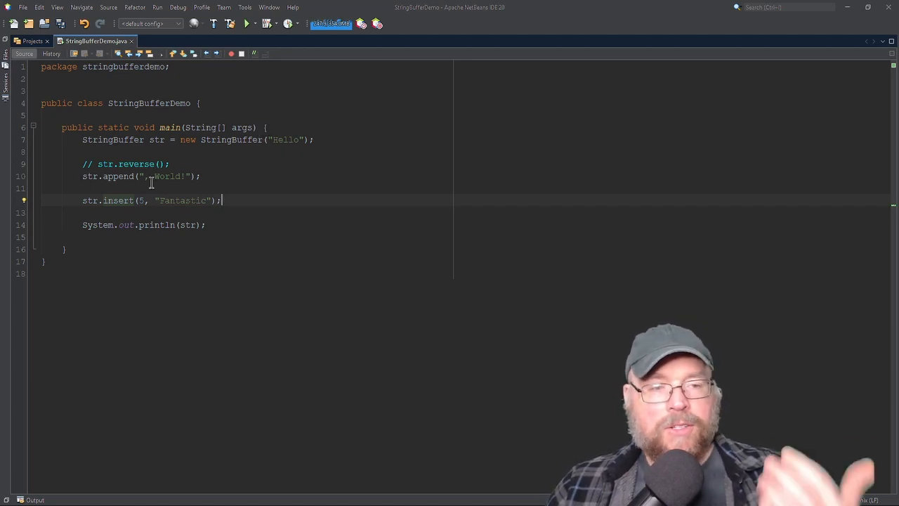
{"action": "double_click", "coordinate": [286, 139]}
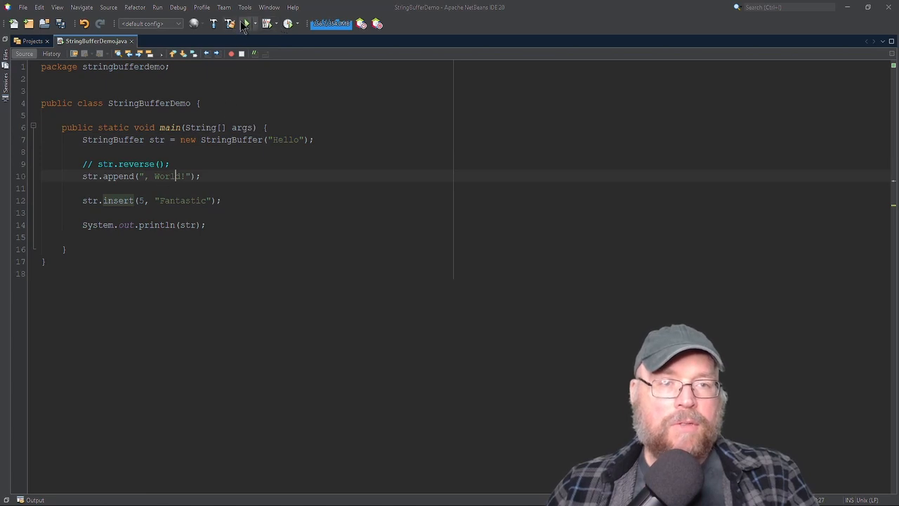
- Run, change the insert text to " Fantastic", rerun and close the output
{"action": "left_click", "coordinate": [246, 23]}
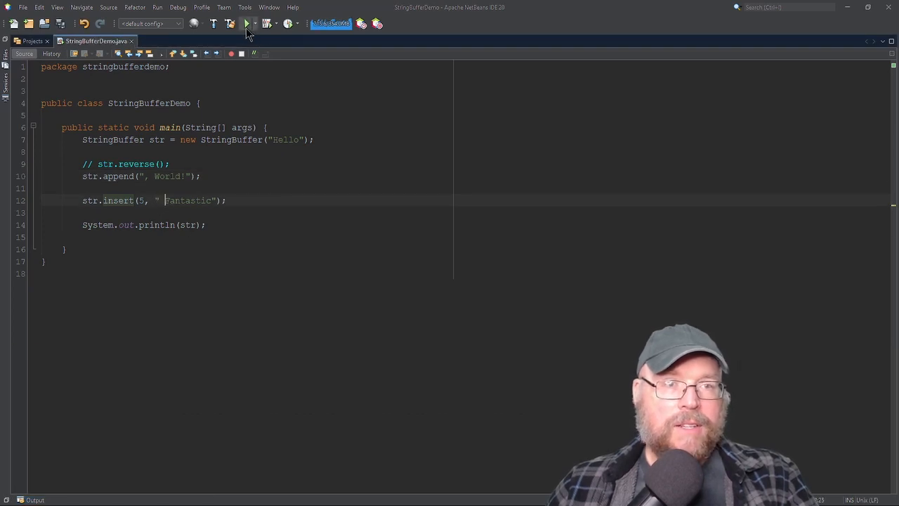
{"action": "left_click", "coordinate": [247, 23]}
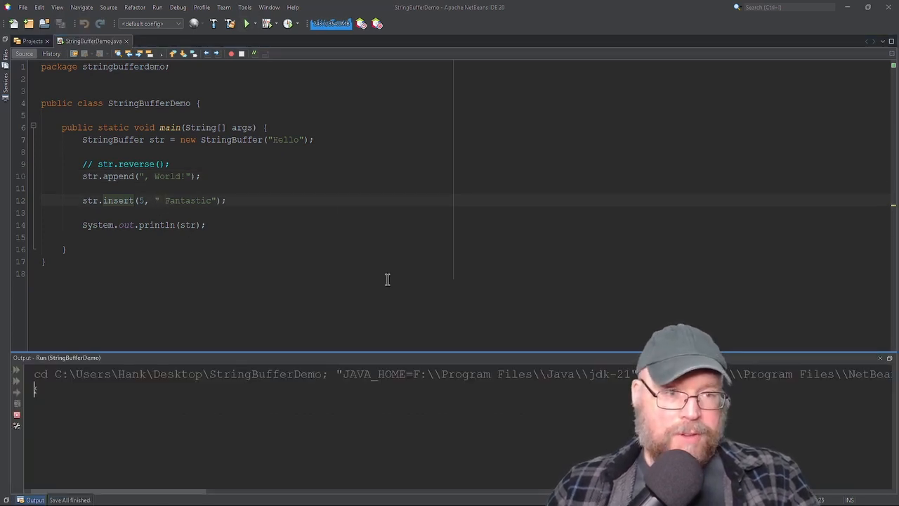
{"action": "left_click", "coordinate": [247, 23]}
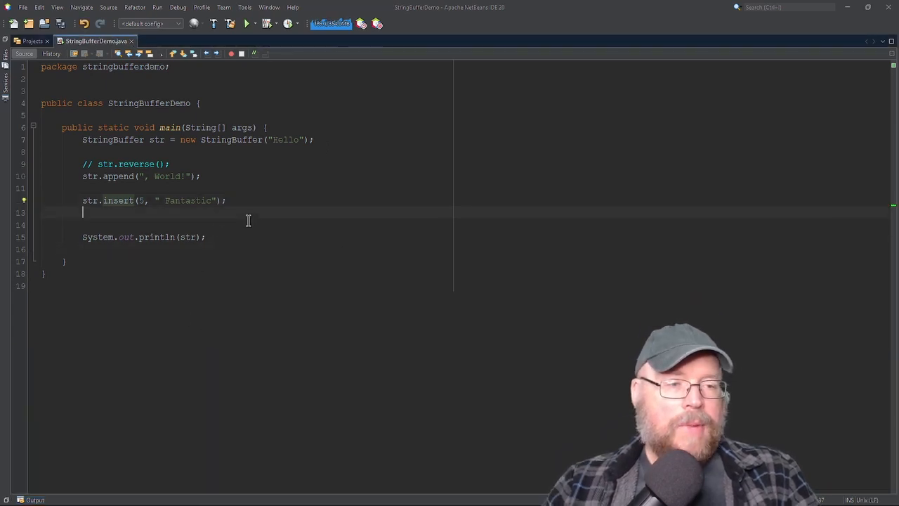
{"action": "type", "text": "str"}
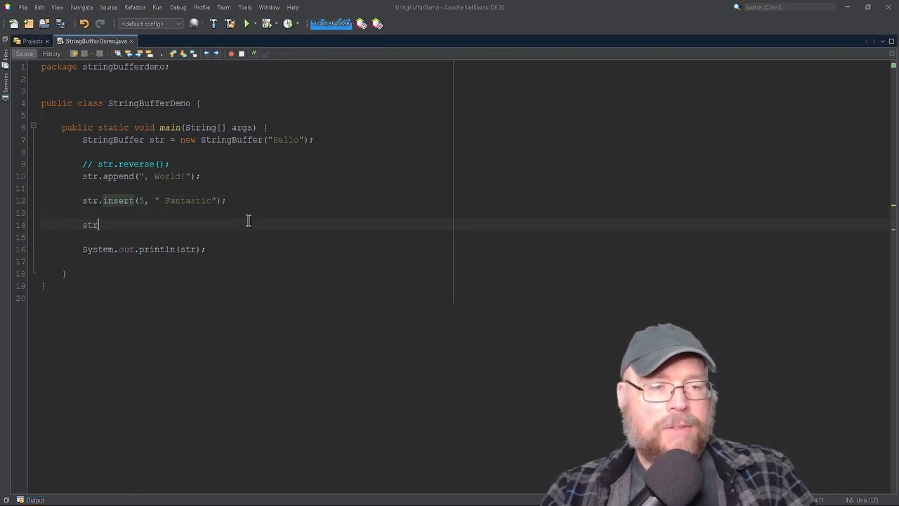
- Add str.replace(0, 5, "Goodbye") before the print statement and run it
{"action": "type", "text": ".rep"}
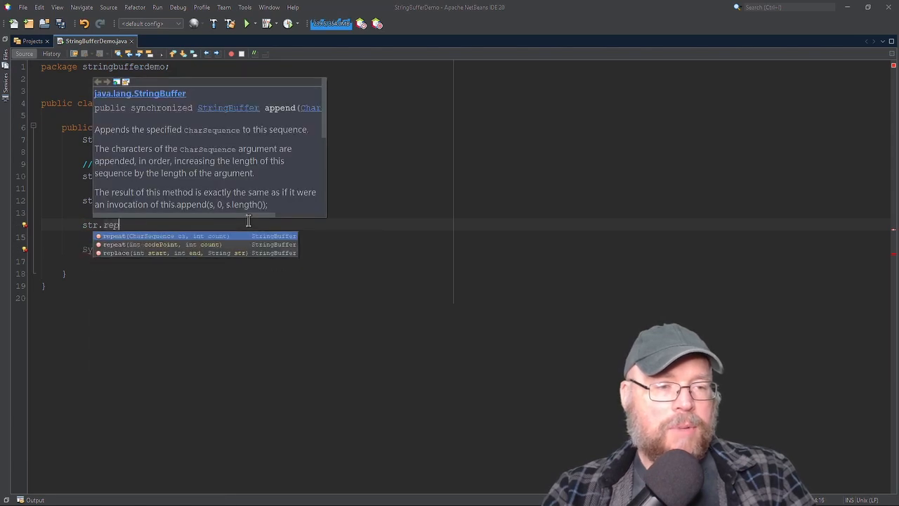
{"action": "type", "text": "lace(0, 0, str"}
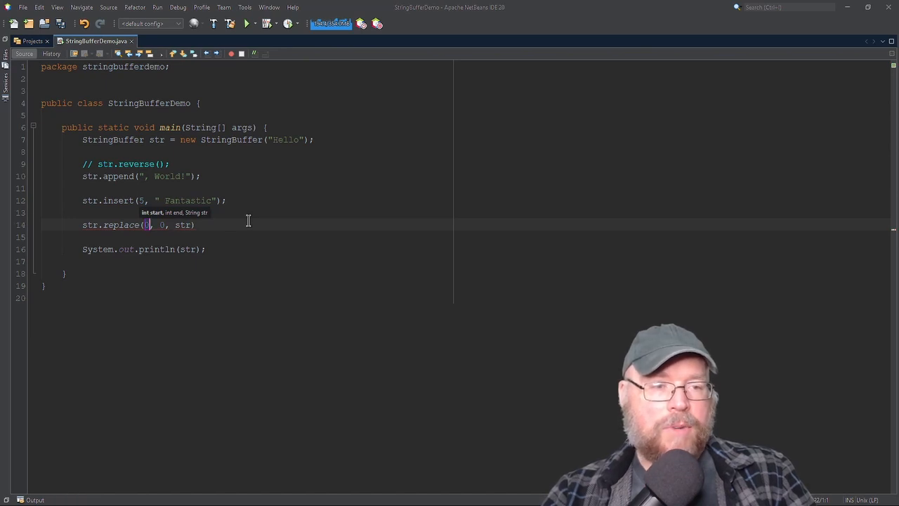
{"action": "key", "text": "Backspace"}
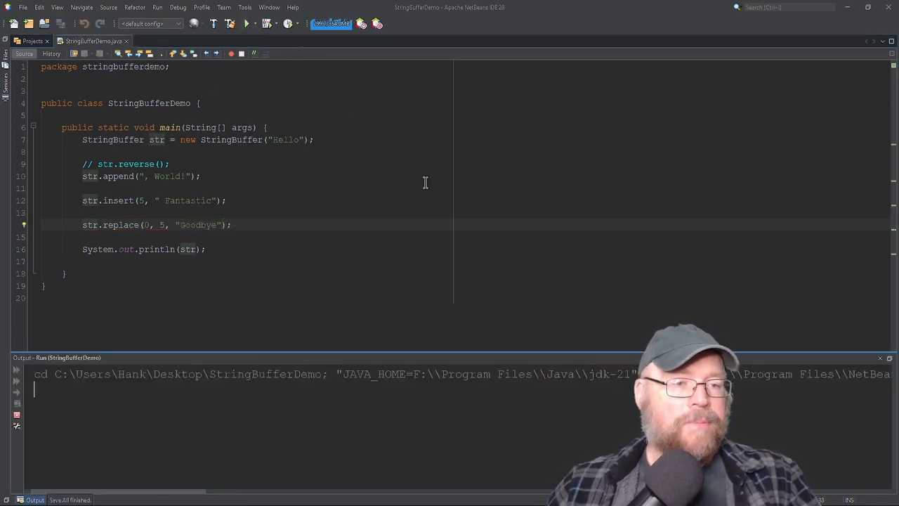
- Close the run Output window, leaving only the code editor
{"action": "left_click", "coordinate": [247, 23]}
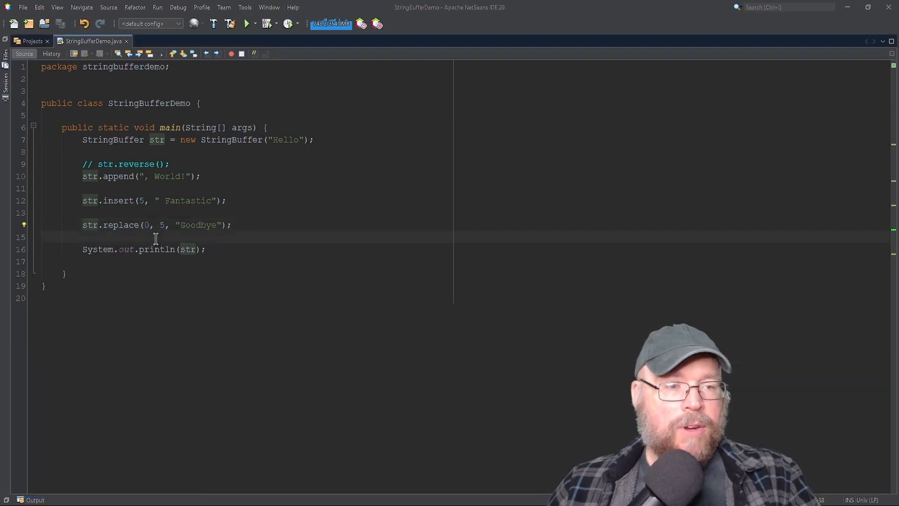
- Add a str.delete(7, 17) call on a new line after the replace call
{"action": "key", "text": "enter"}
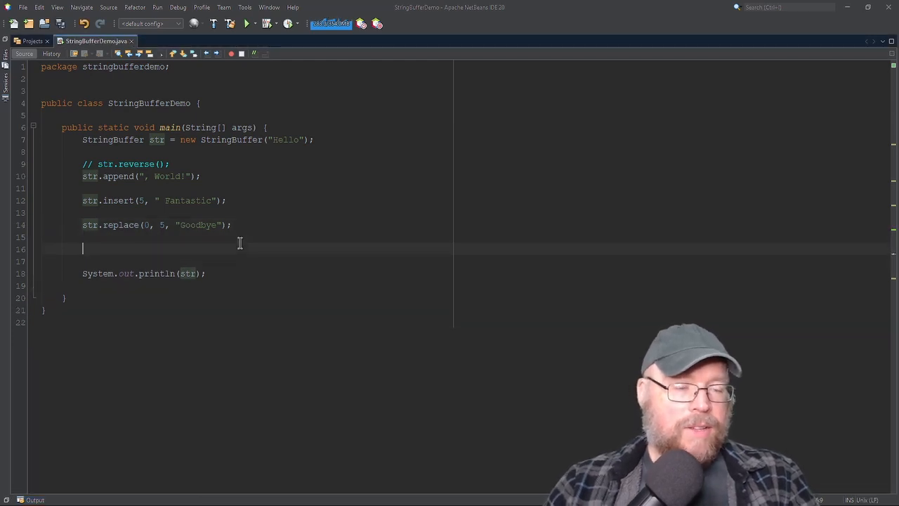
{"action": "type", "text": "str."}
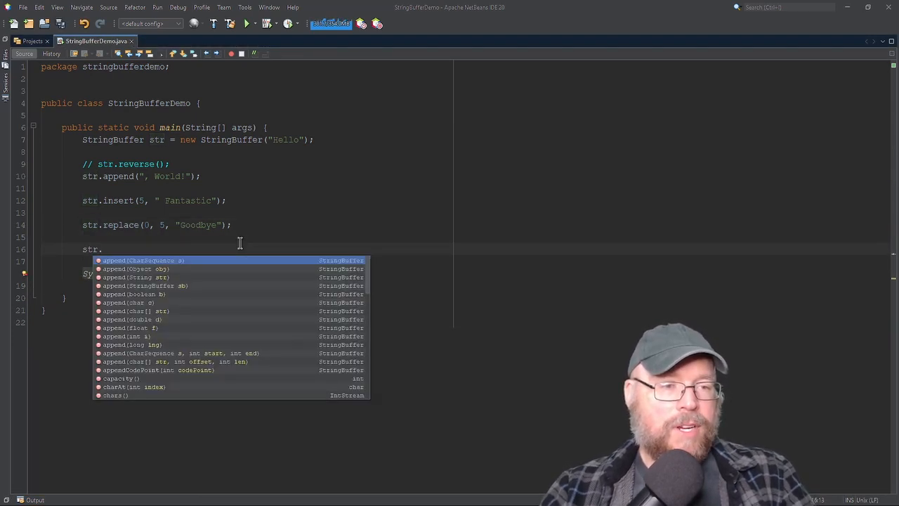
{"action": "type", "text": "del"}
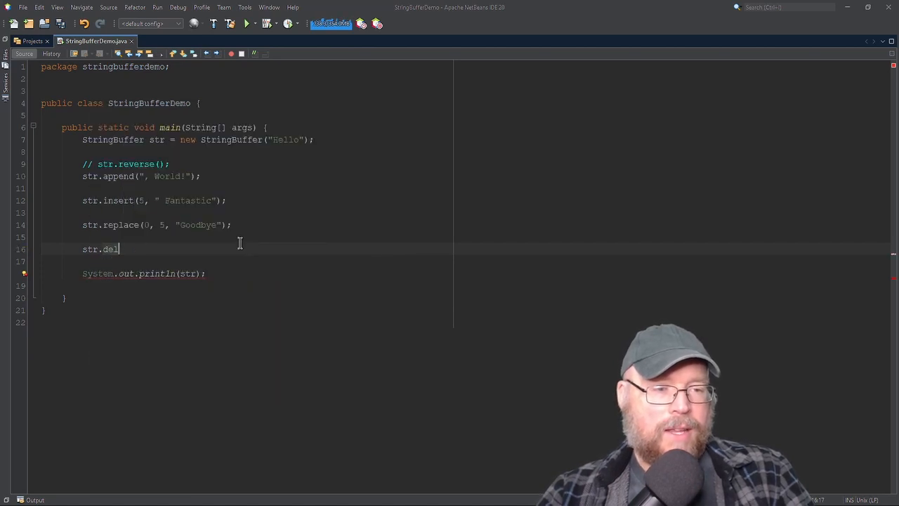
{"action": "type", "text": "ete()"}
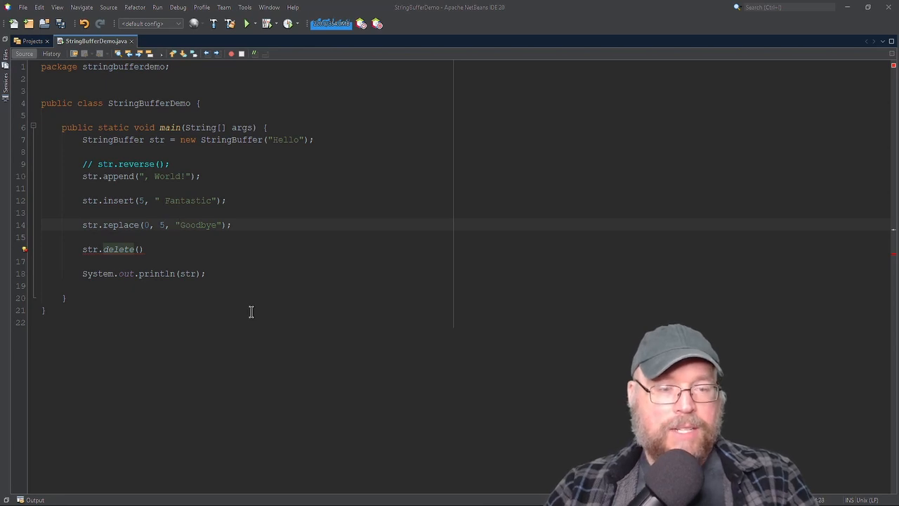
{"action": "double_click", "coordinate": [190, 225]}
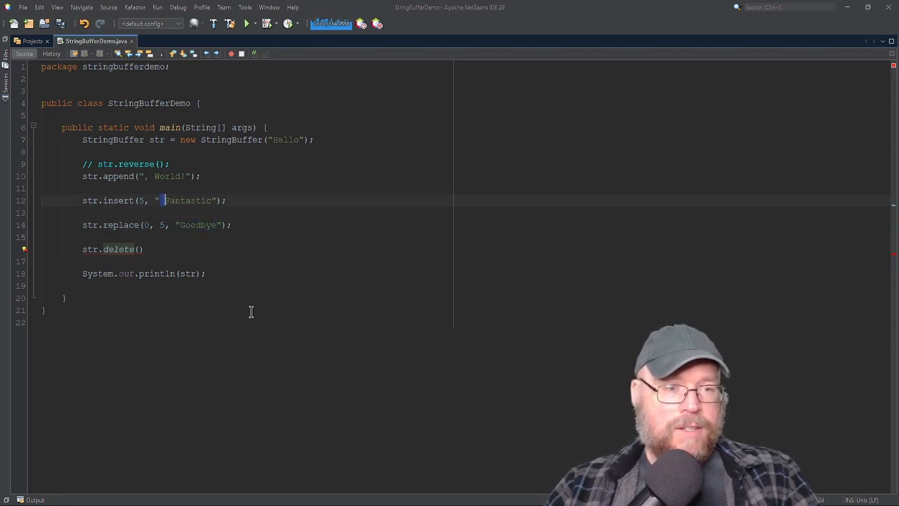
{"action": "type", "text": "0"}
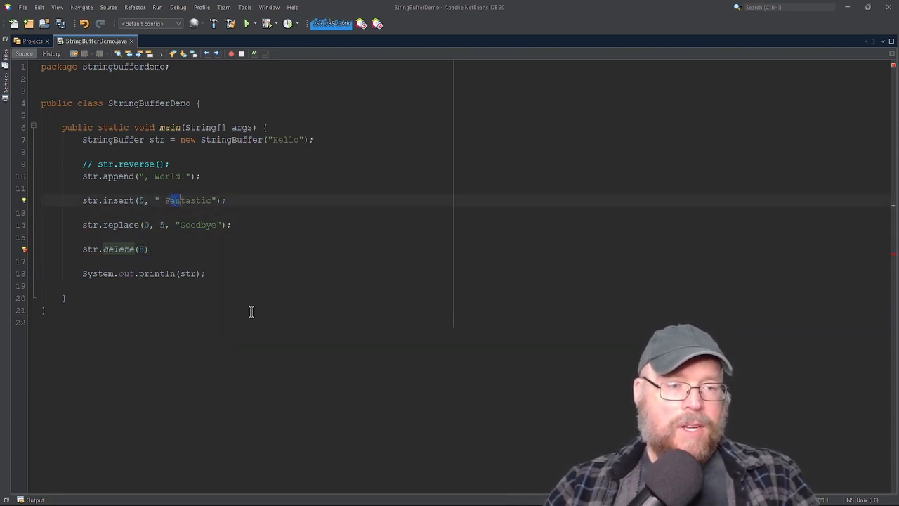
{"action": "double_click", "coordinate": [190, 200]}
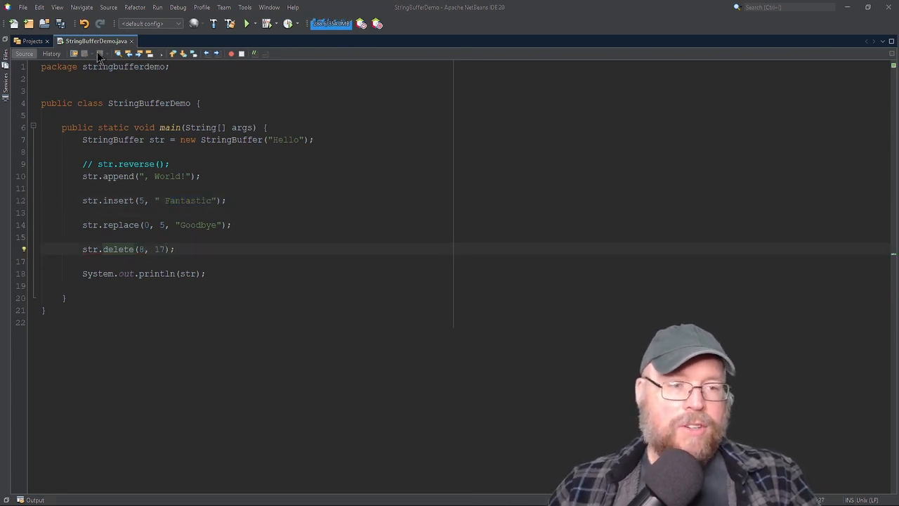
{"action": "left_click", "coordinate": [247, 23]}
{"action": "type", "text": "7"}
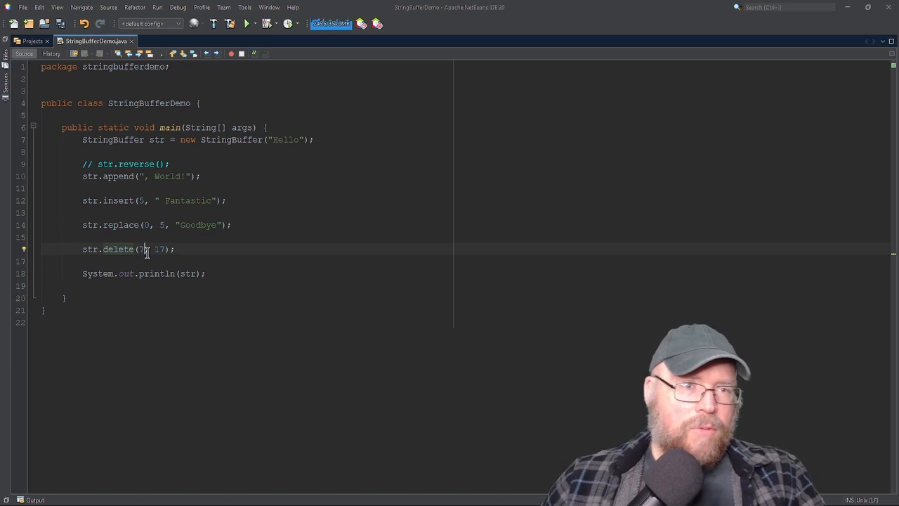
- Run the project, confirm it prints Goodbye, World!, and close the Output window
{"action": "left_click", "coordinate": [247, 24]}
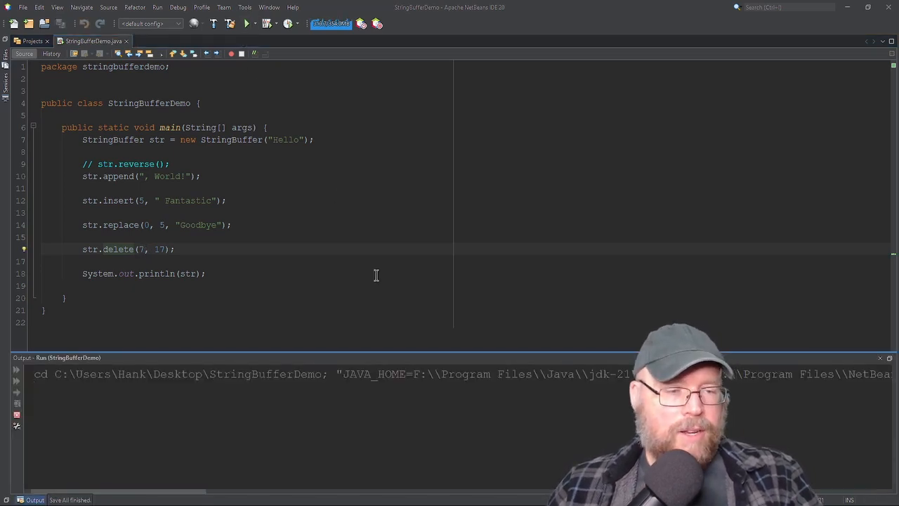
{"action": "left_click", "coordinate": [247, 23]}
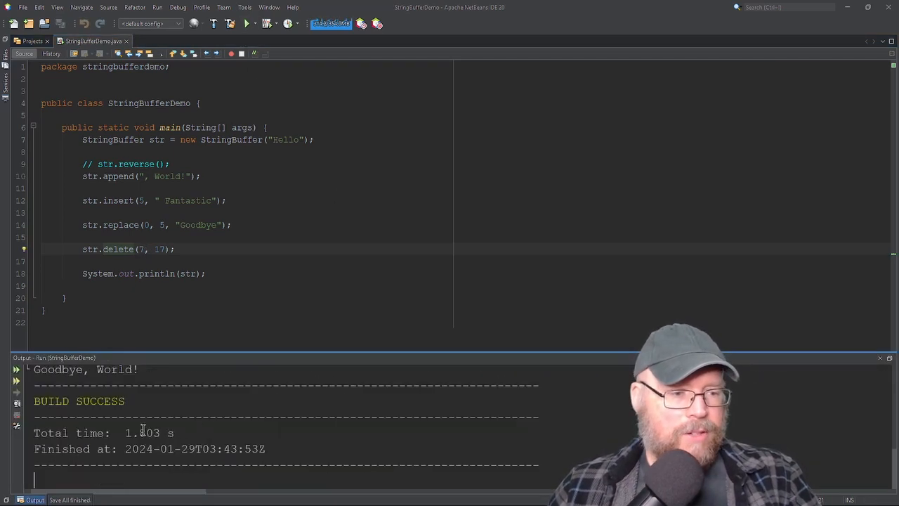
{"action": "left_click", "coordinate": [247, 24]}
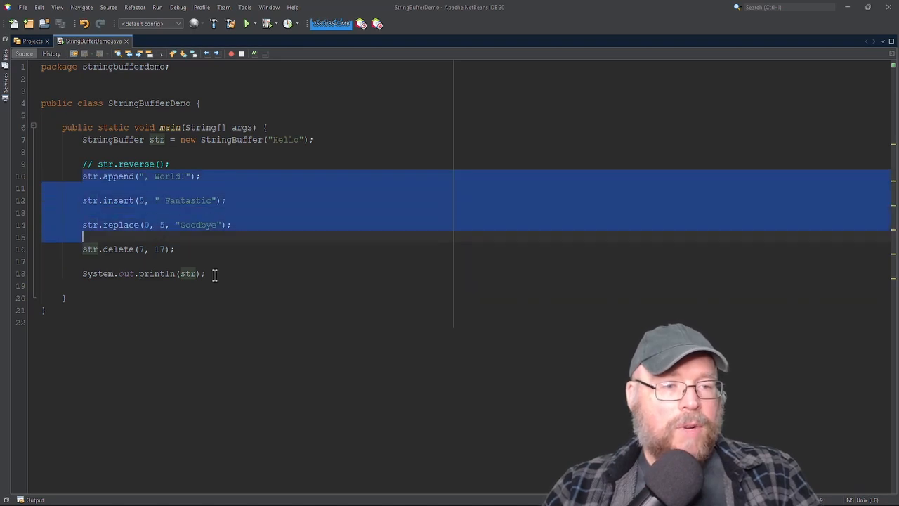
- Delete the old demo code and begin a StringBuffer first declaration
{"action": "key", "text": "Delete"}
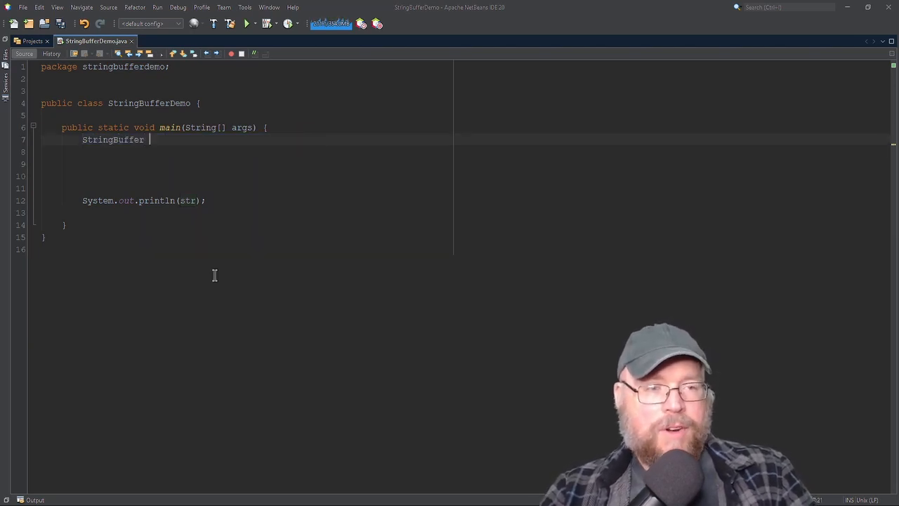
{"action": "type", "text": "na"}
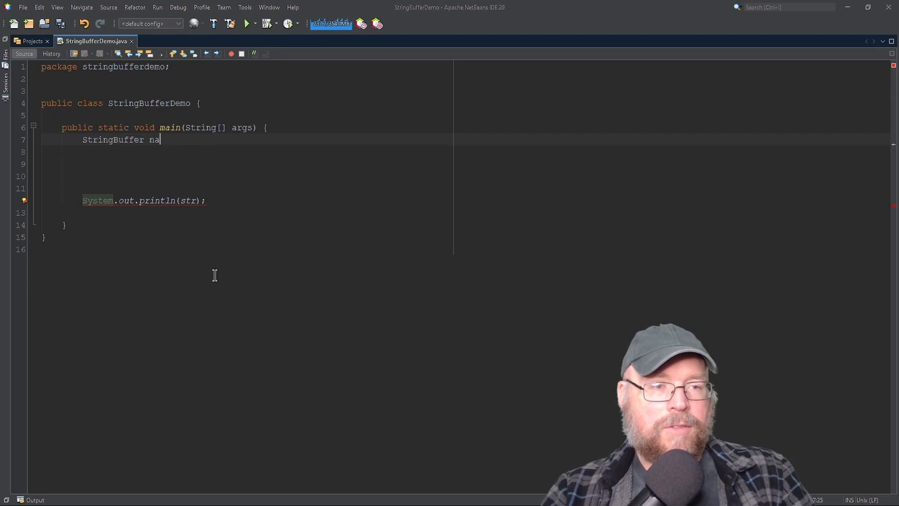
{"action": "type", "text": "first = new"}
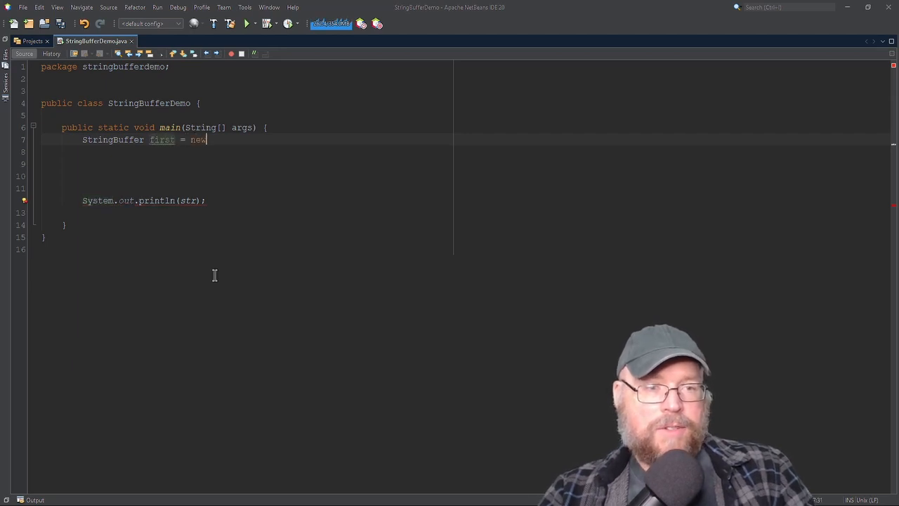
{"action": "type", "text": "StringBu"}
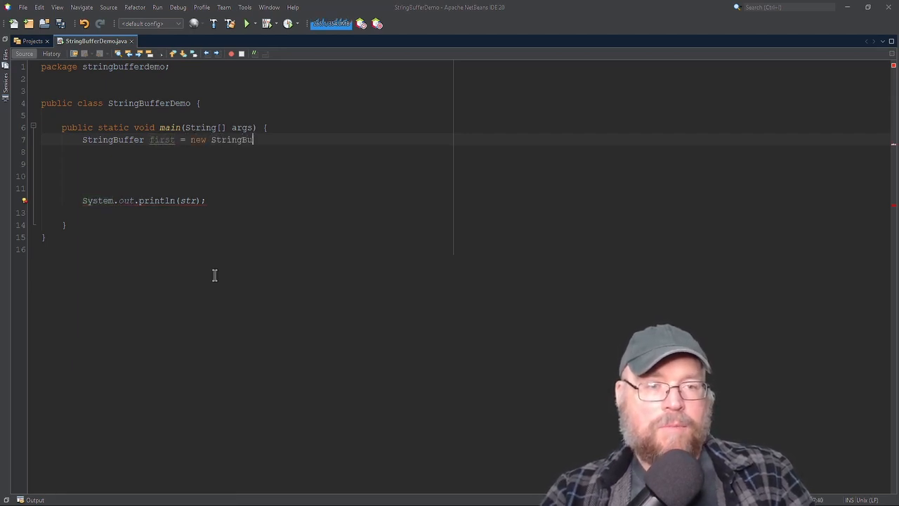
{"action": "type", "text": "ffer(\"\")"}
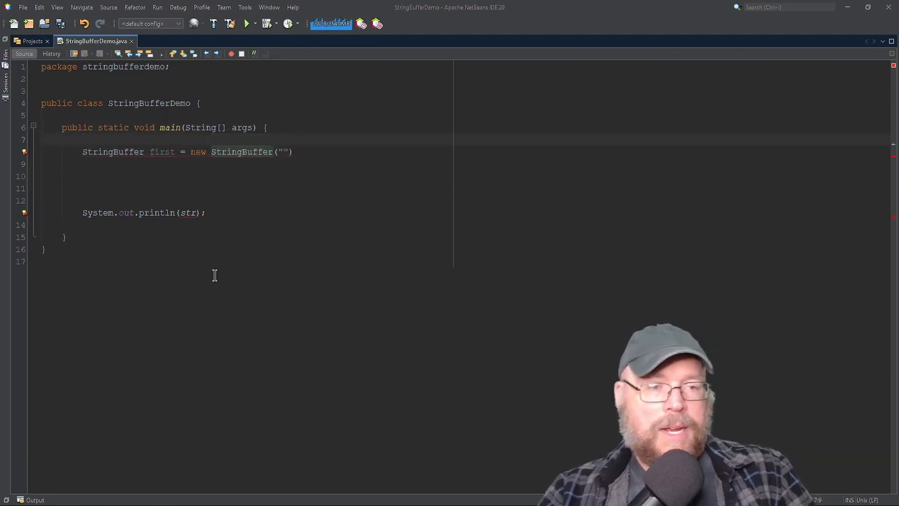
- Declare firstName "Hank" and lastName "Stalica", building first from firstName
{"action": "type", "text": "String"}
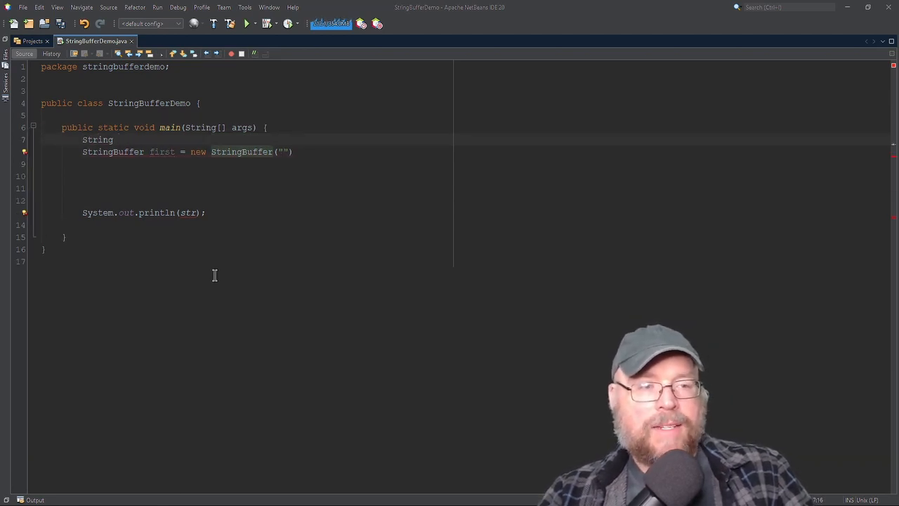
{"action": "type", "text": "na"}
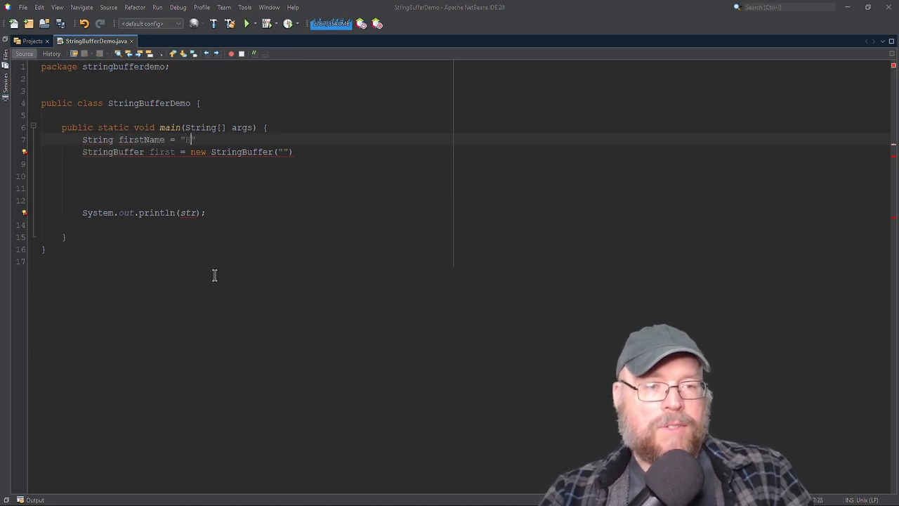
{"action": "type", "text": "ank"}
{"action": "left_click", "coordinate": [187, 152]}
{"action": "type", "text": "firstN"}
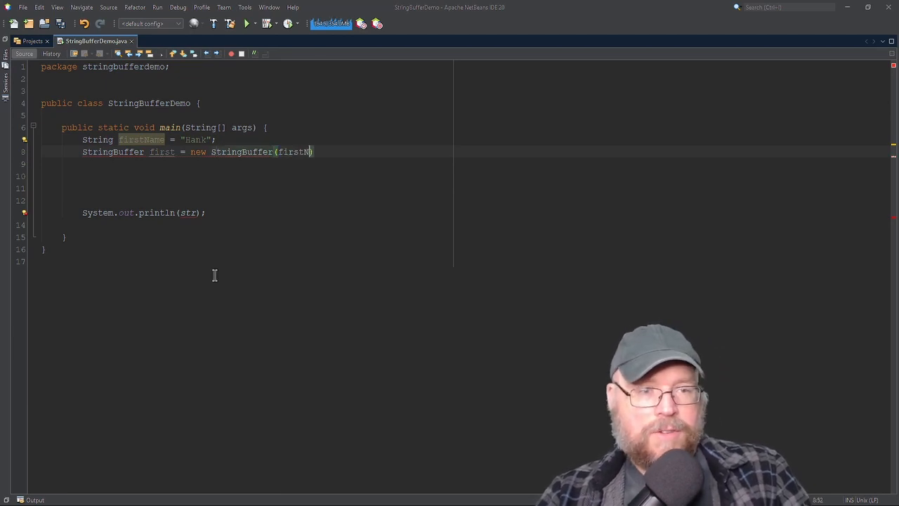
{"action": "type", "text": "ame);"}
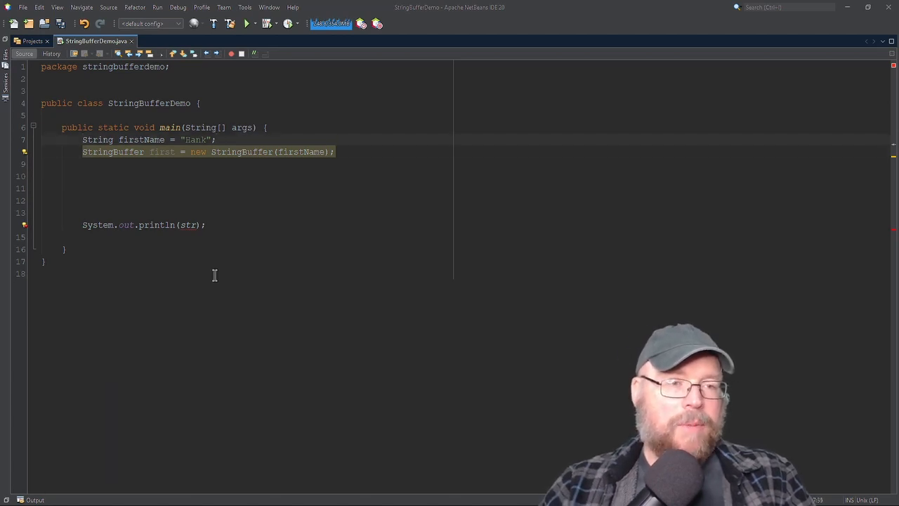
{"action": "type", "text": ", lastName = \"Stalica"}
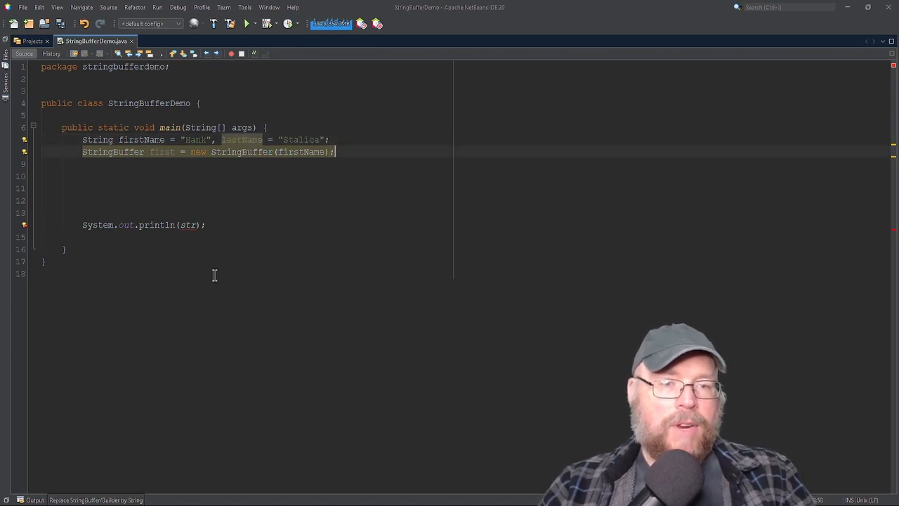
{"action": "type", "text": "firs"}
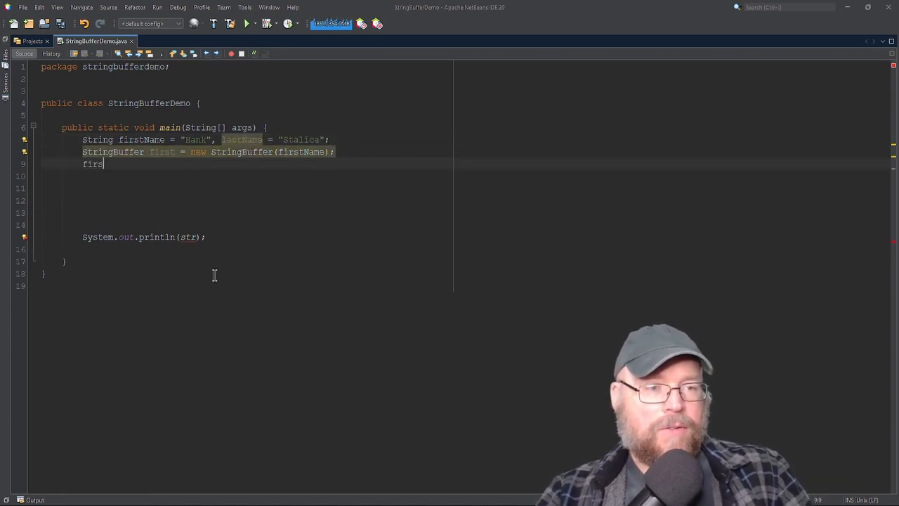
- Add first.append(lastName); on a new line after the StringBuffer declaration
{"action": "type", "text": "t.append()"}
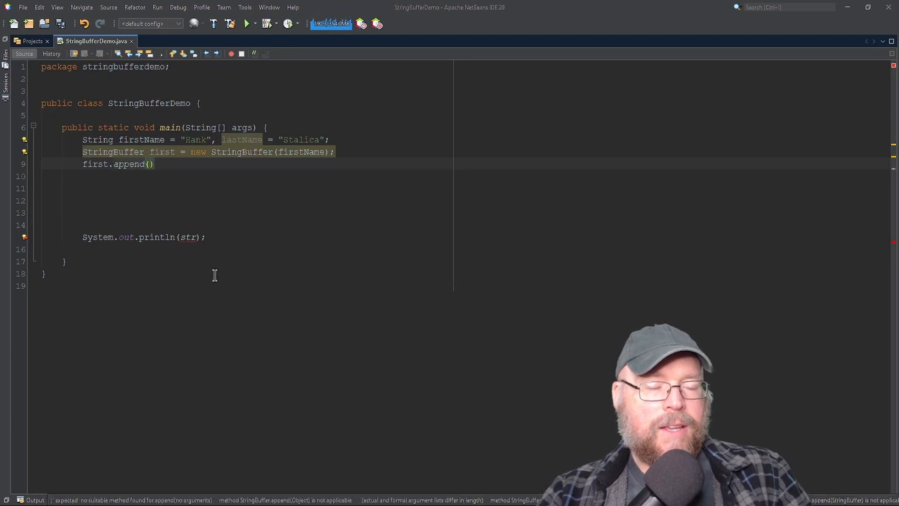
{"action": "type", "text": "lastName"}
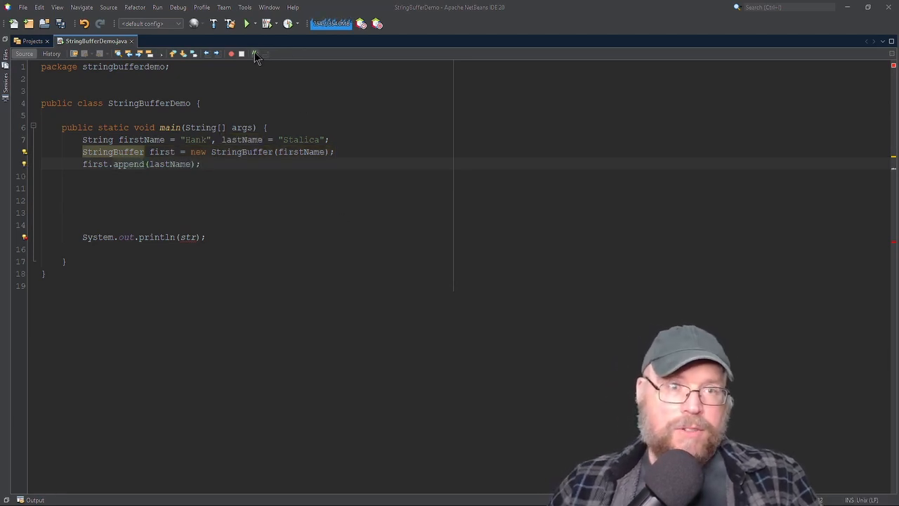
{"action": "double_click", "coordinate": [168, 163]}
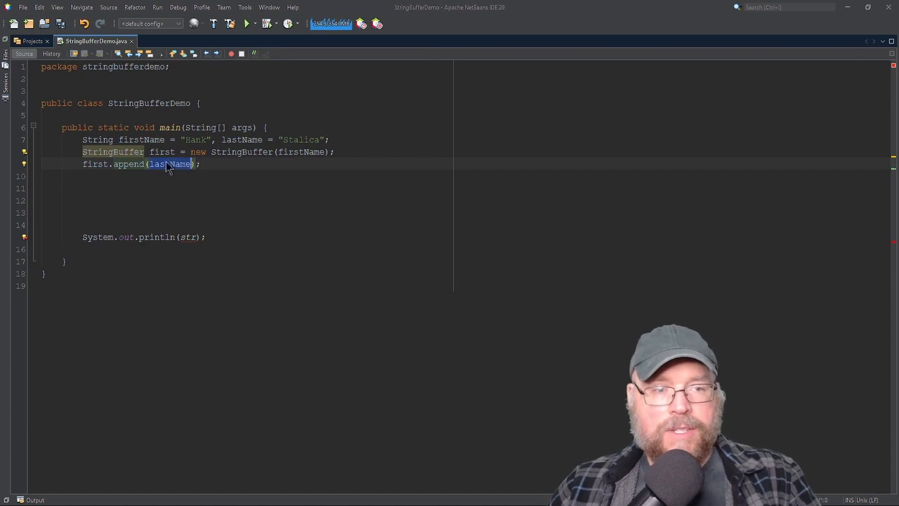
- Try changing println(str) to println(first), then undo the change
{"action": "left_click", "coordinate": [247, 23]}
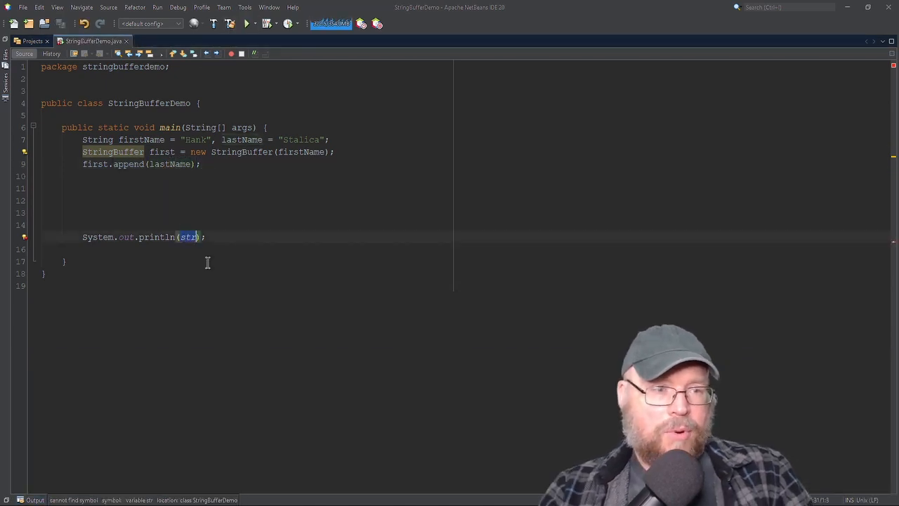
{"action": "type", "text": "first"}
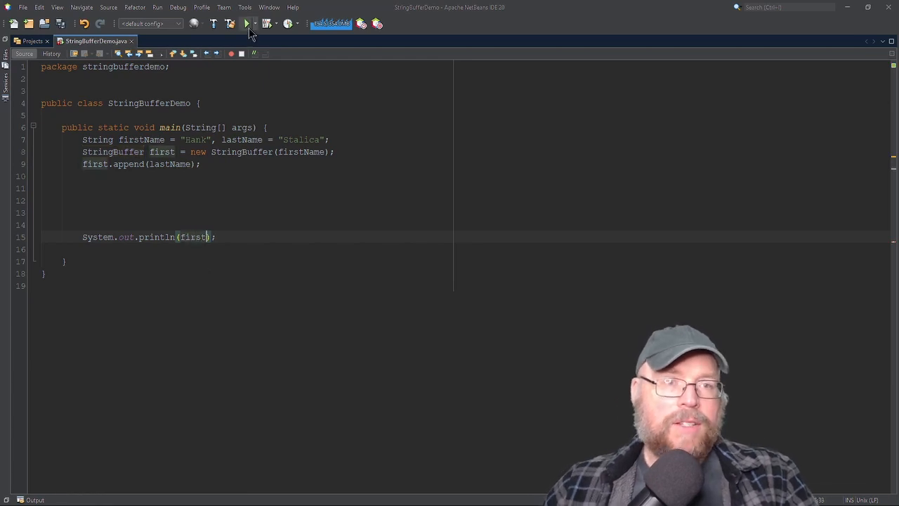
{"action": "left_click", "coordinate": [247, 23]}
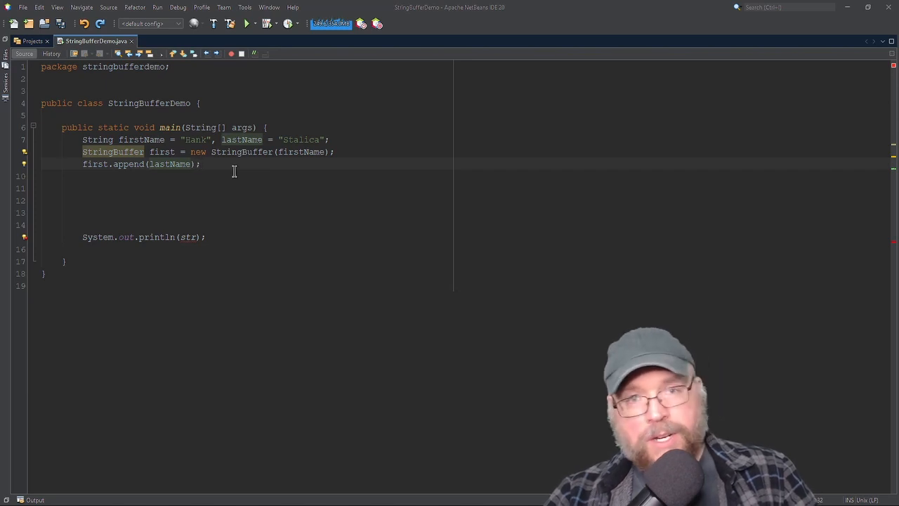
{"action": "left_click", "coordinate": [201, 164]}
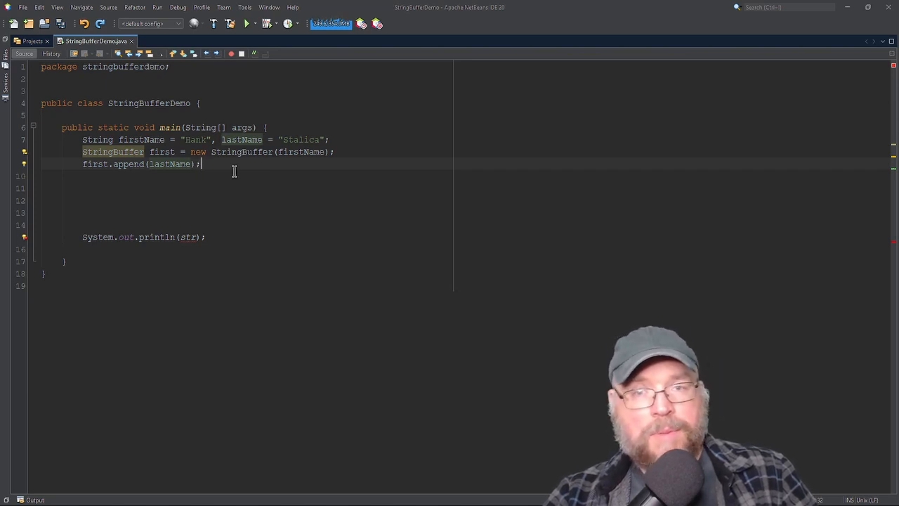